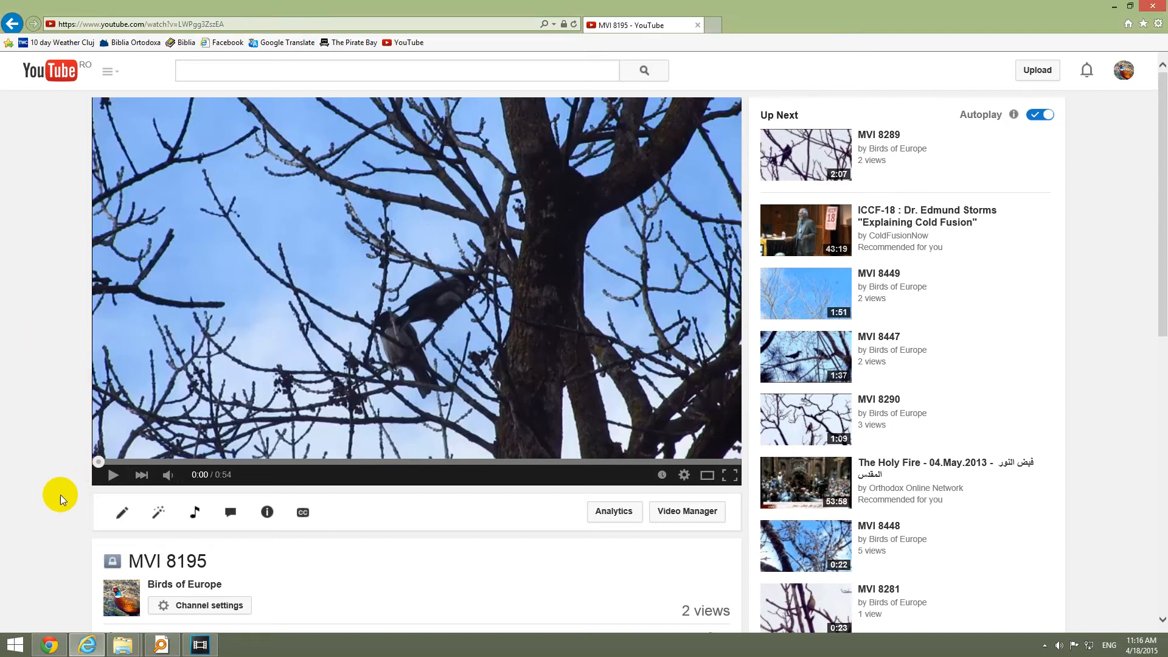
mouse_move(86, 496)
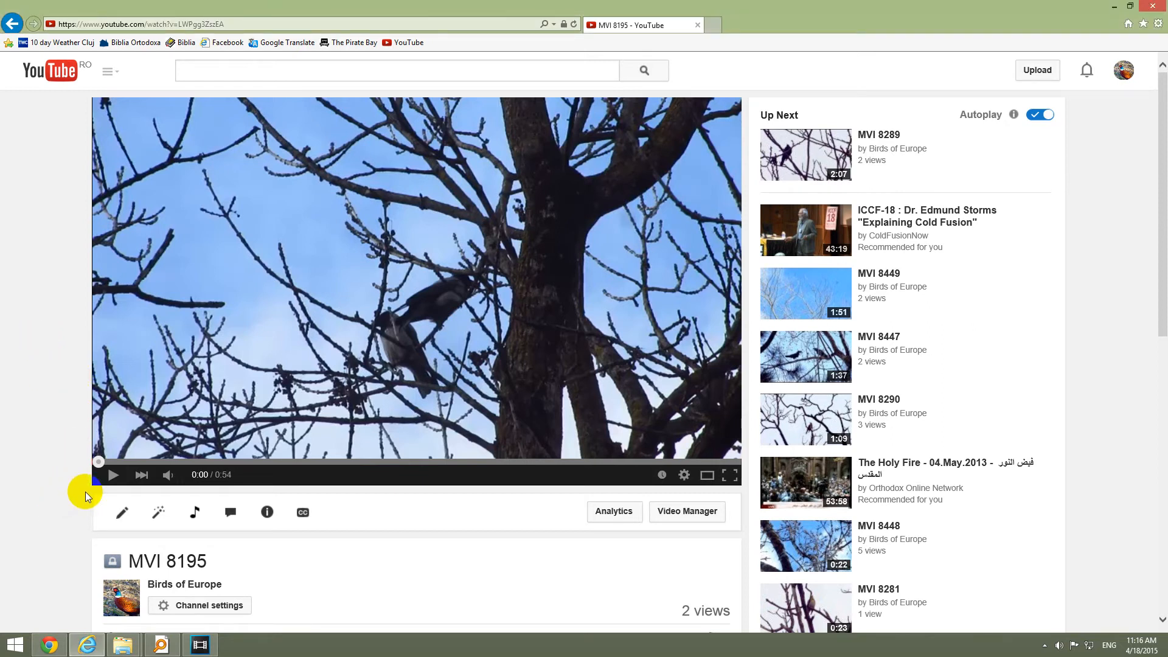
- Start playback of the MVI 8195 video on its watch page
left_click(113, 474)
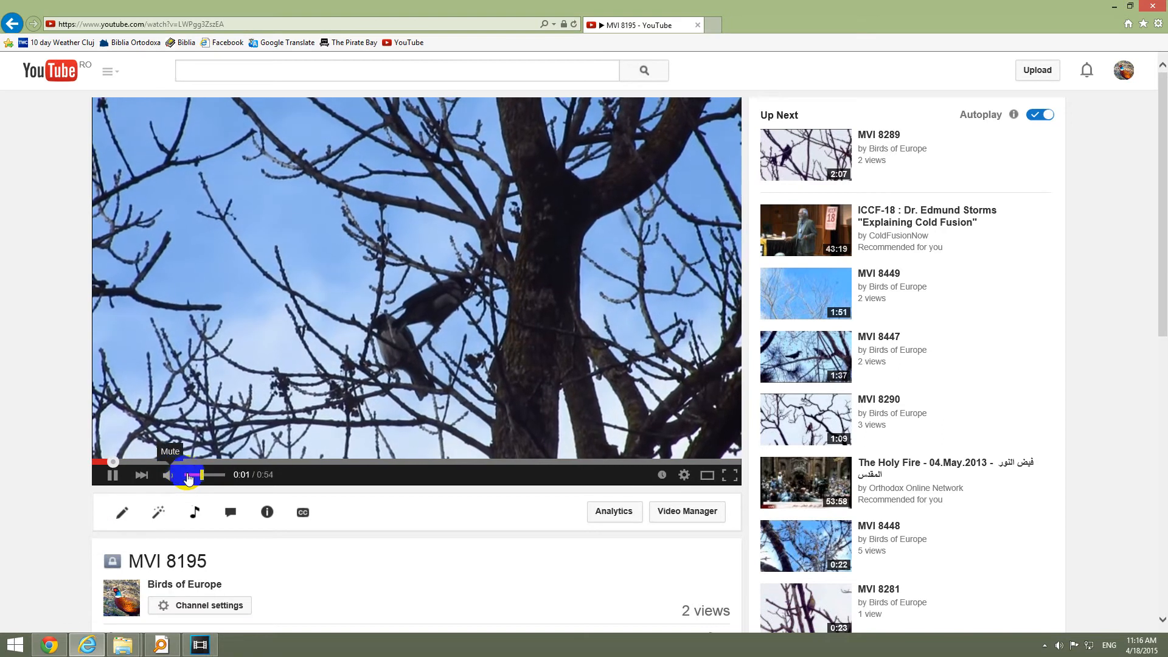
mouse_move(121, 511)
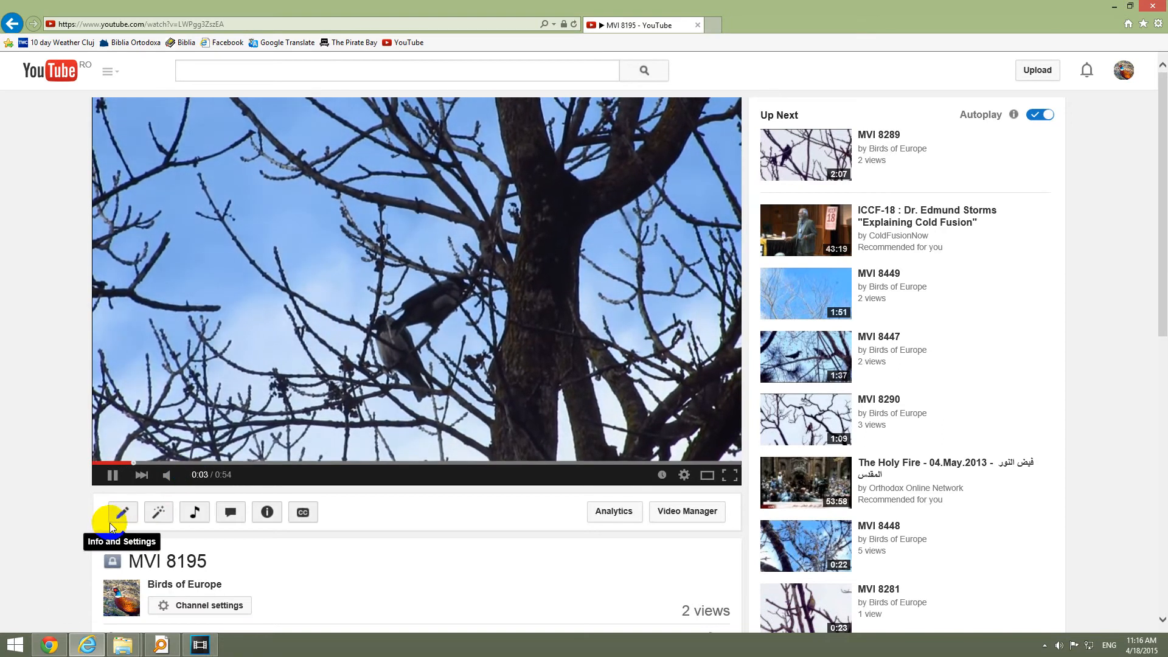
mouse_move(59, 482)
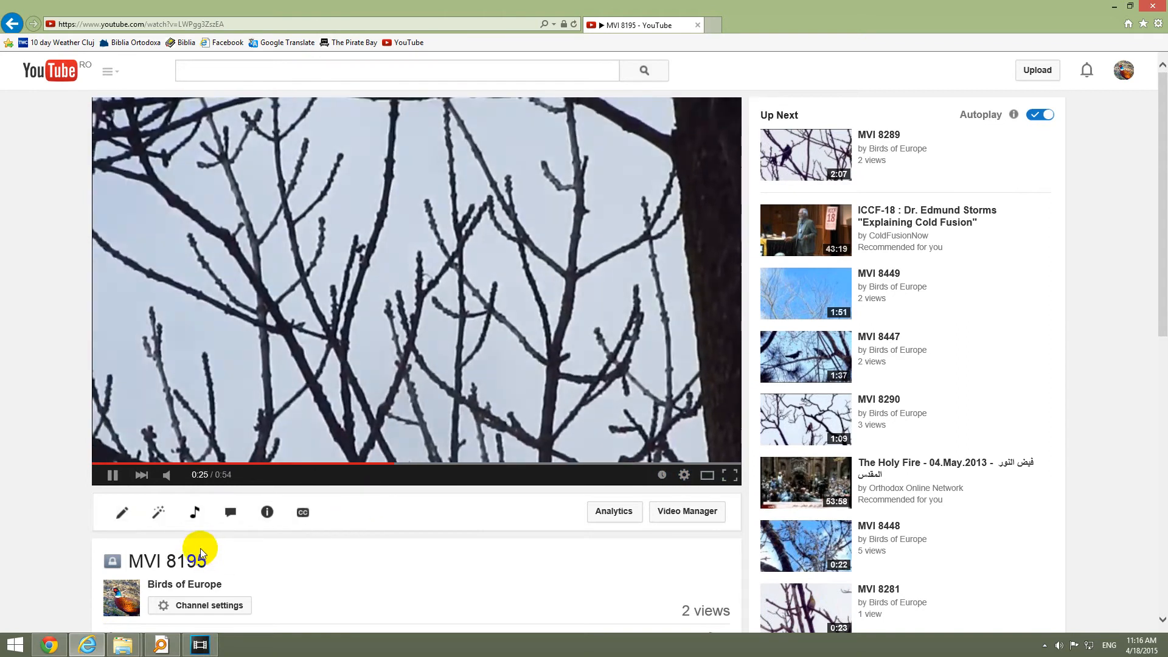
mouse_move(157, 512)
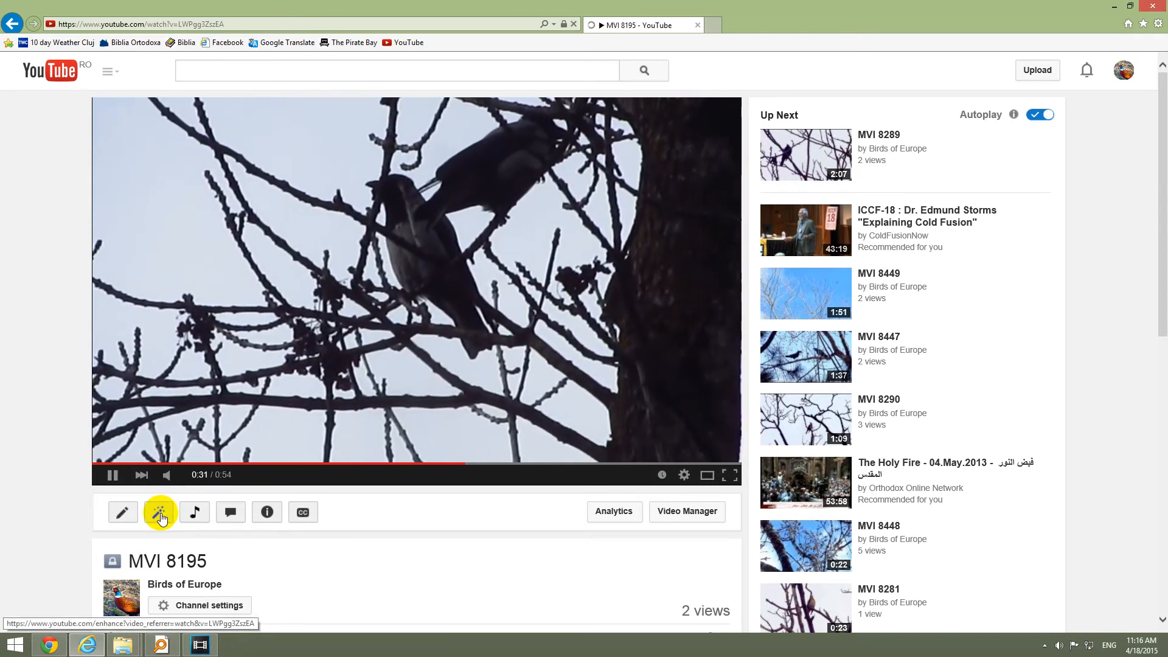
- Open the Enhancements editor for MVI 8195 via the magic-wand icon
left_click(158, 512)
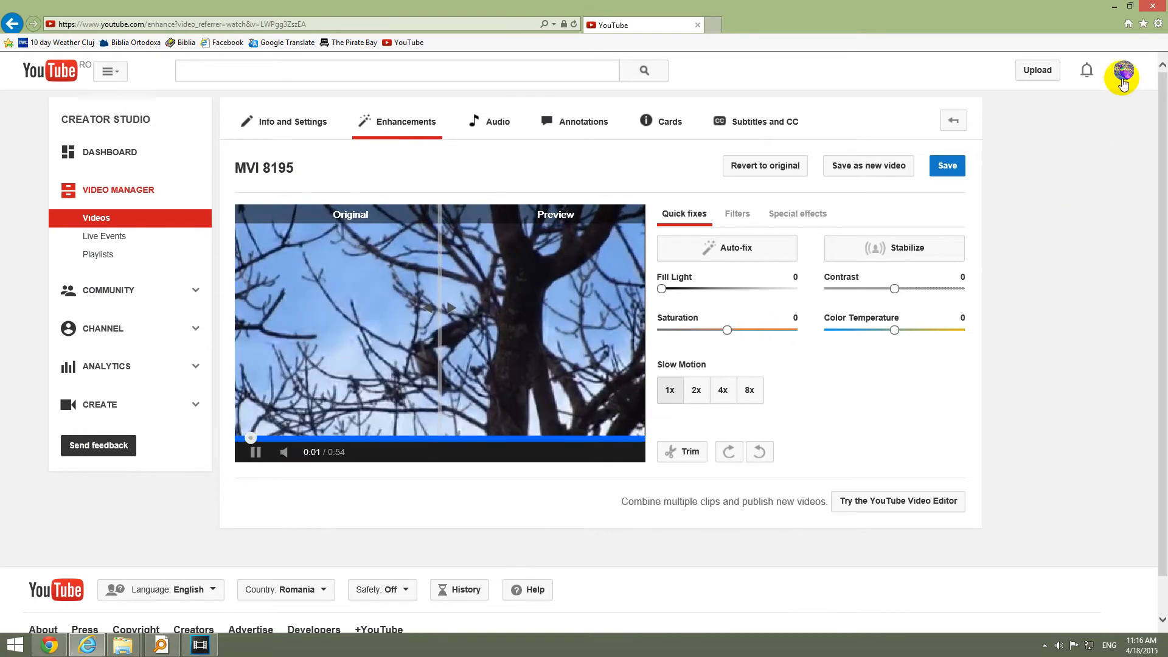
mouse_move(890, 396)
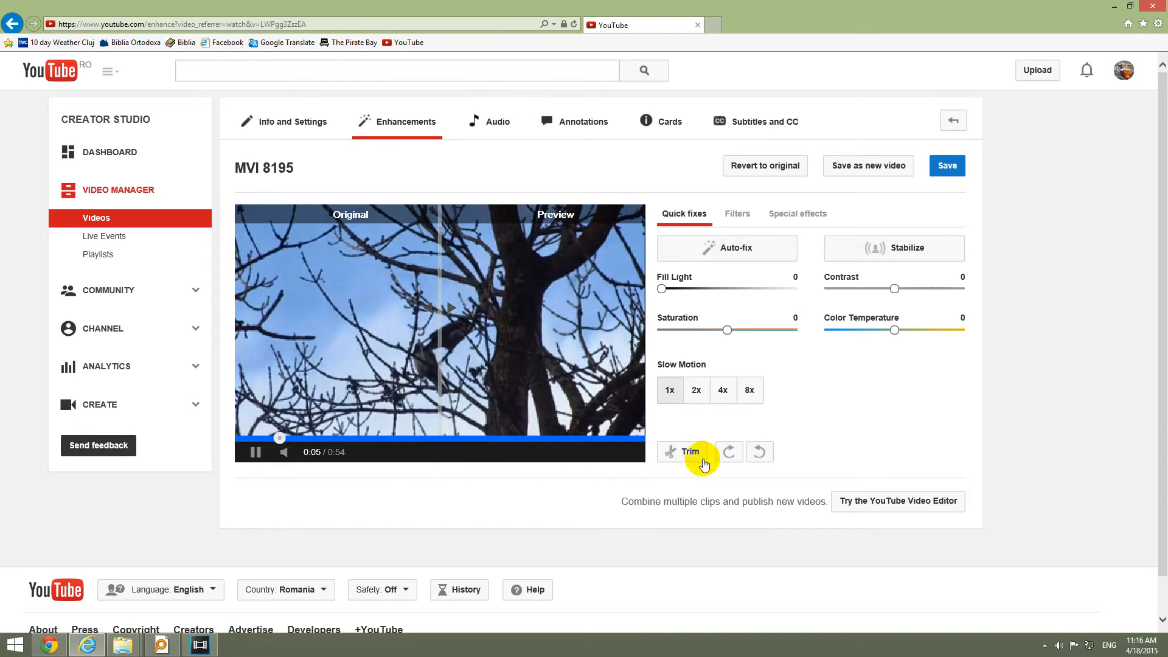
mouse_move(690, 451)
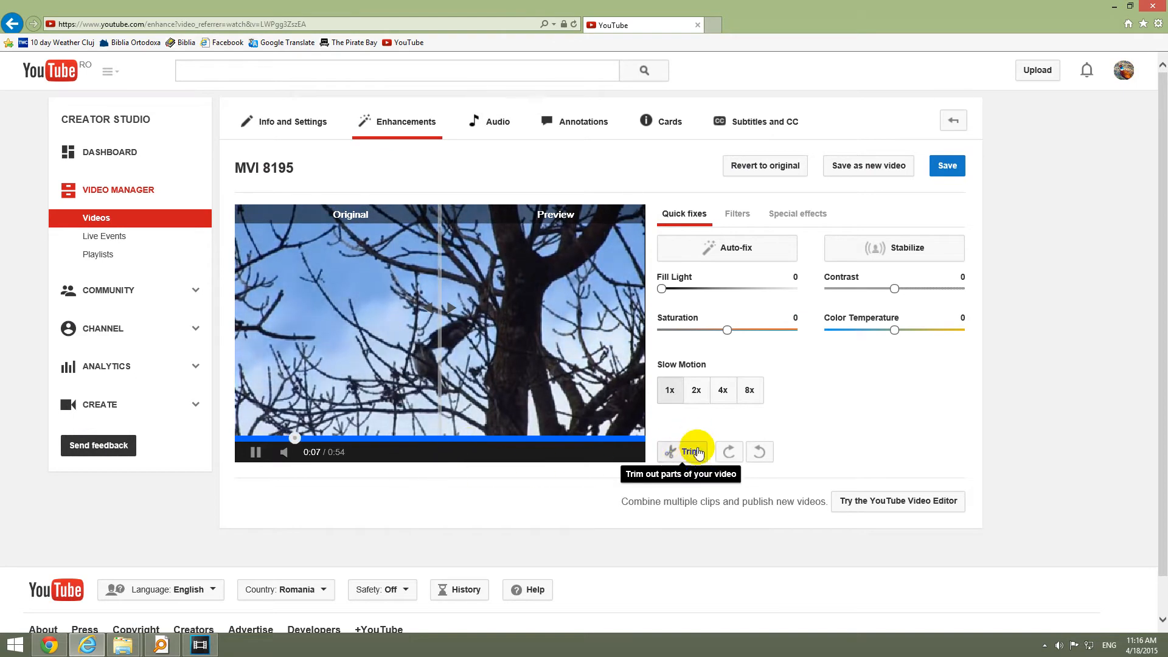
- Enter Trim mode and split the clip at about 0:11.8
left_click(681, 451)
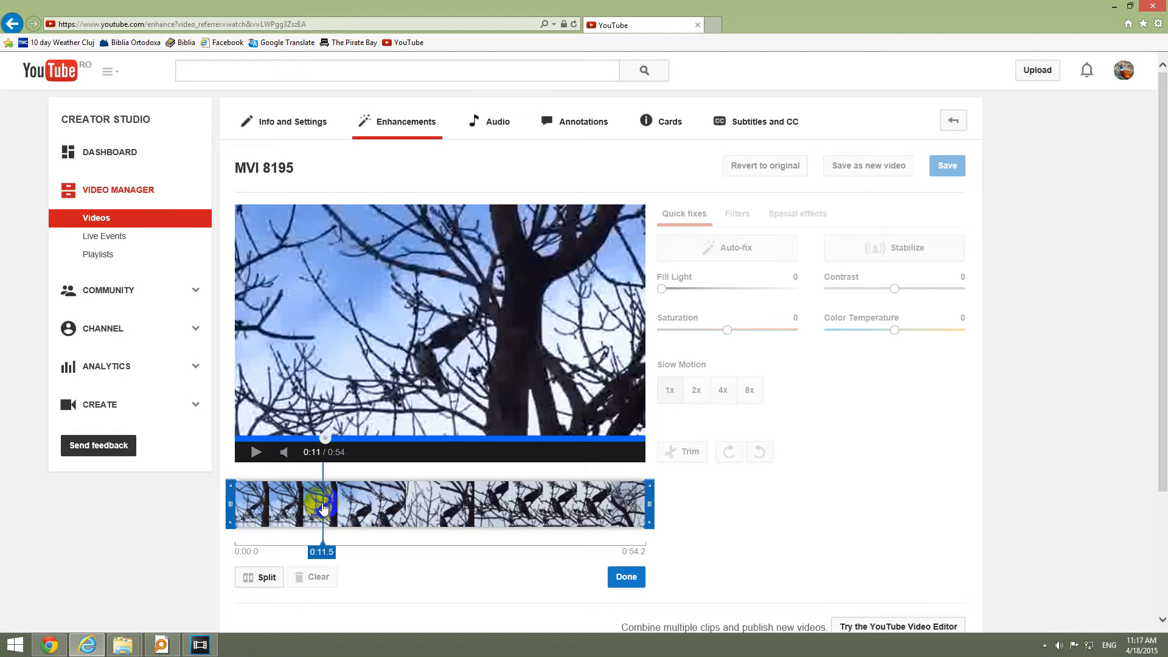
mouse_move(322, 553)
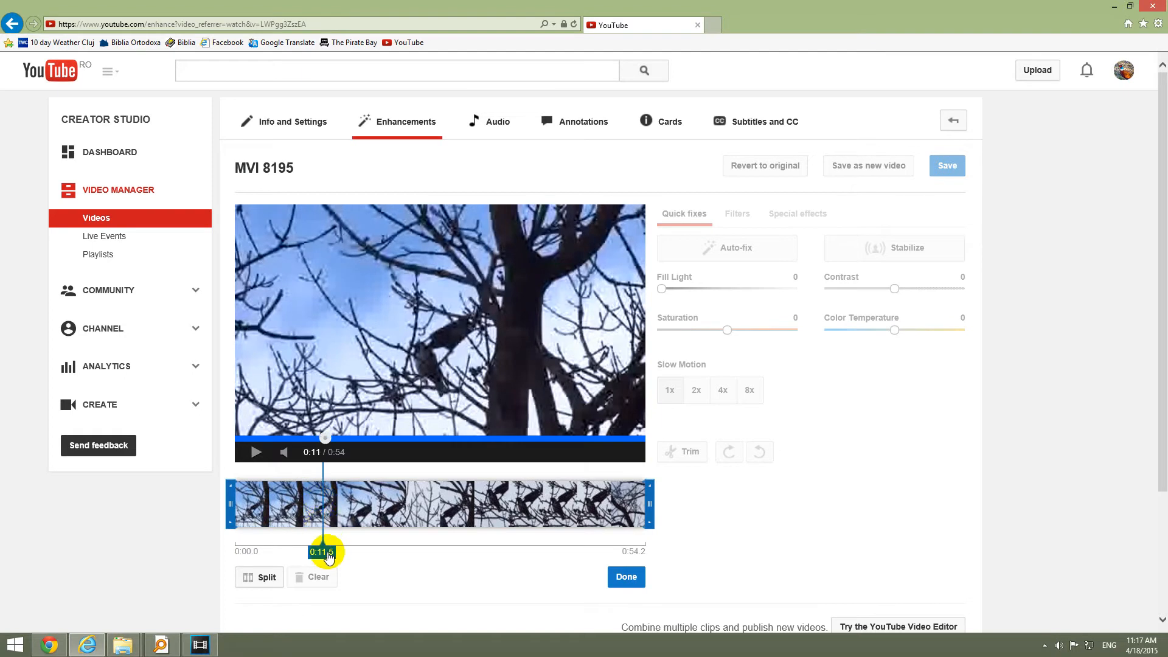
left_click_drag(328, 503, 419, 503)
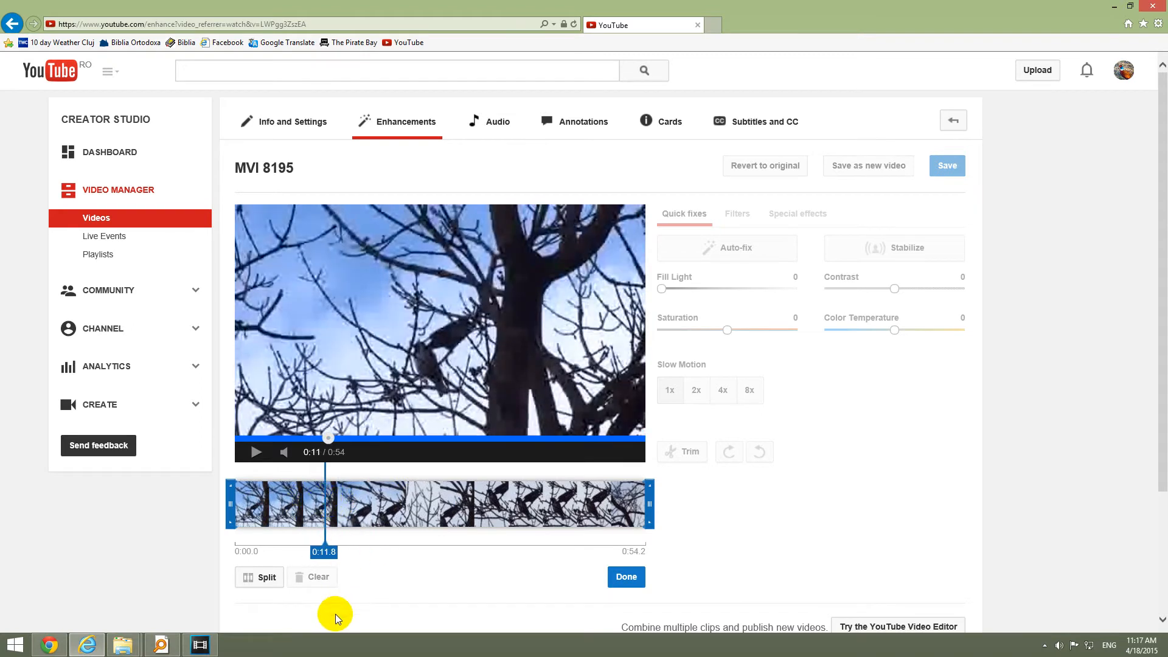
mouse_move(266, 581)
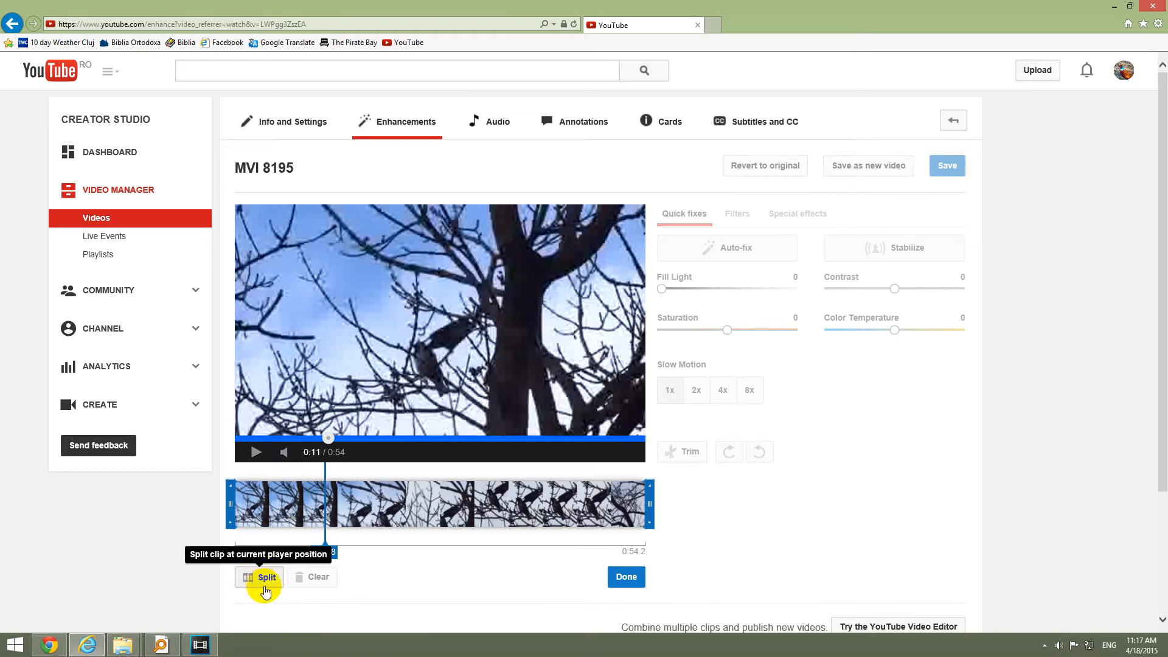
left_click(266, 577)
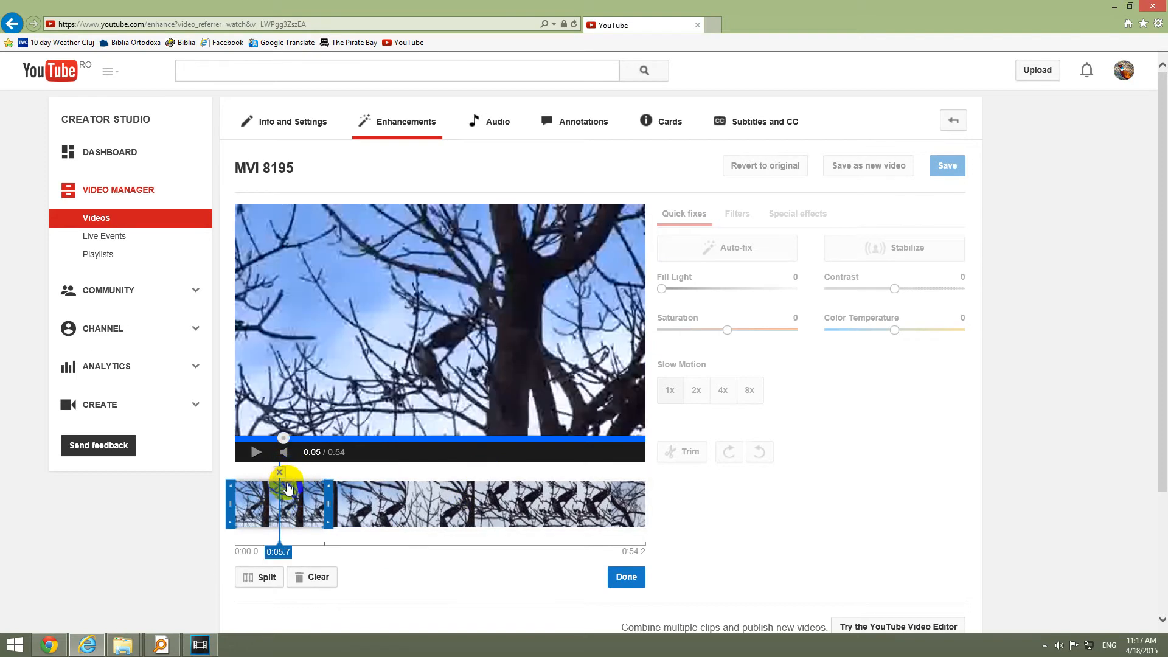
mouse_move(279, 474)
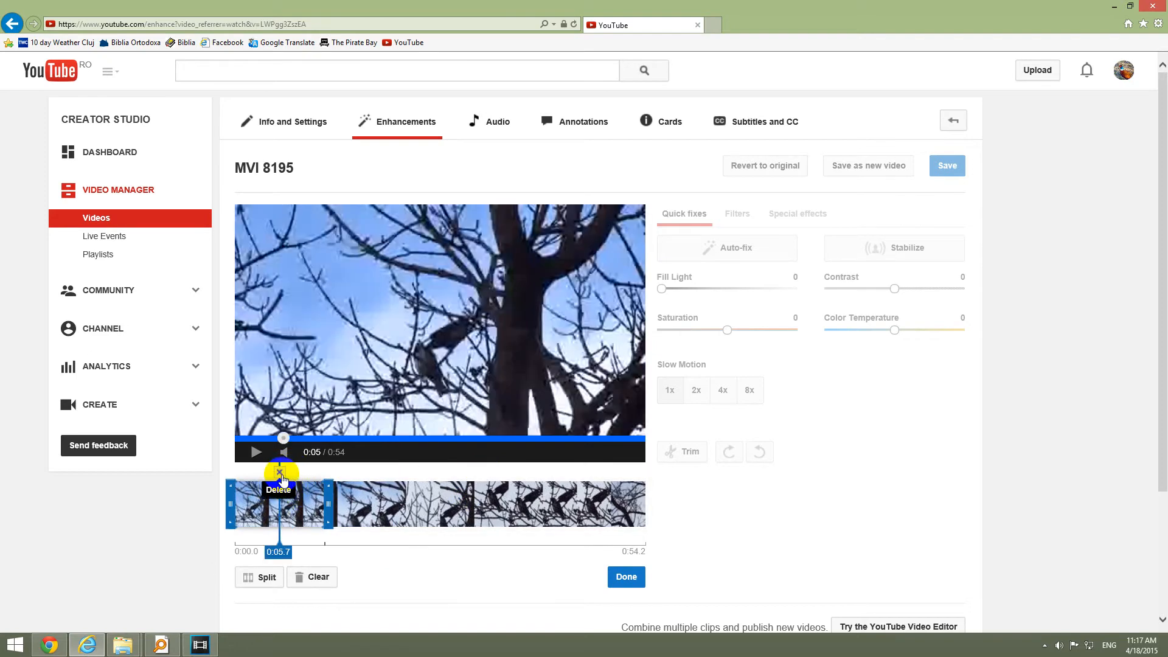
mouse_move(314, 558)
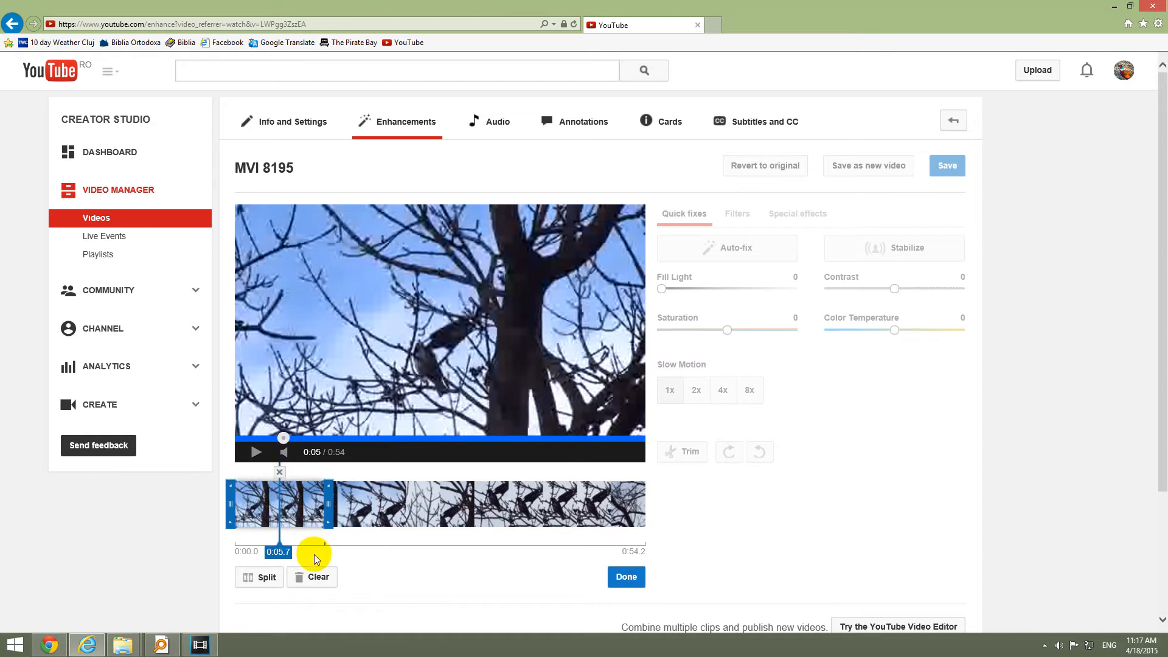
mouse_move(358, 514)
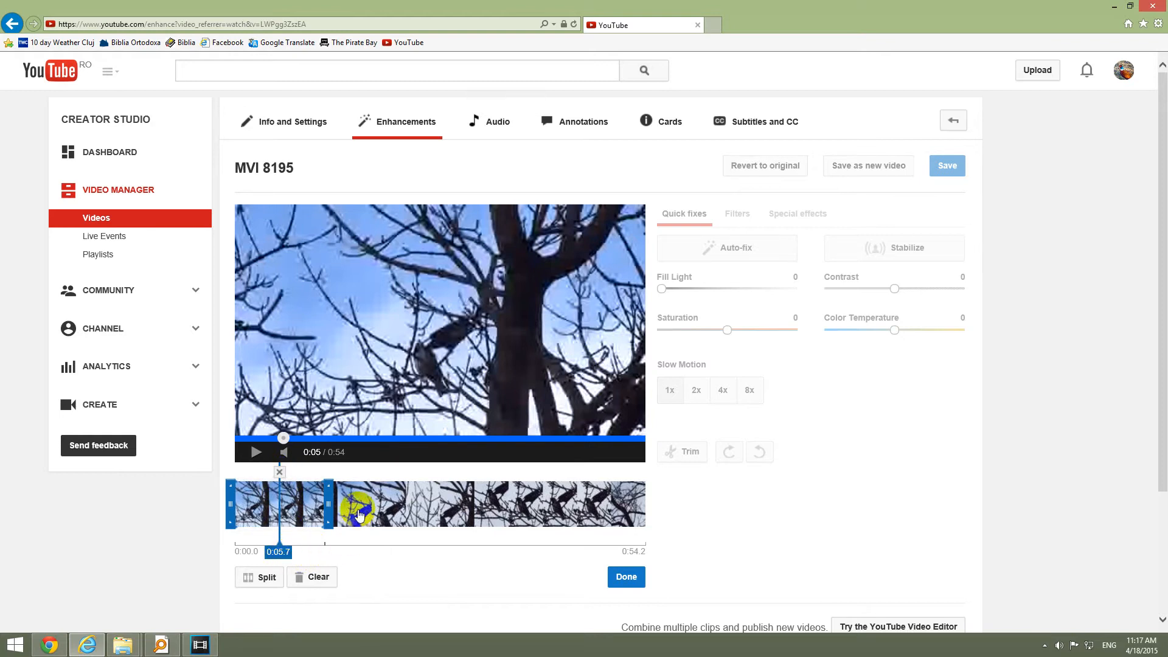
- Preview the second section, pause at 0:37.9 and split the clip there
left_click(256, 452)
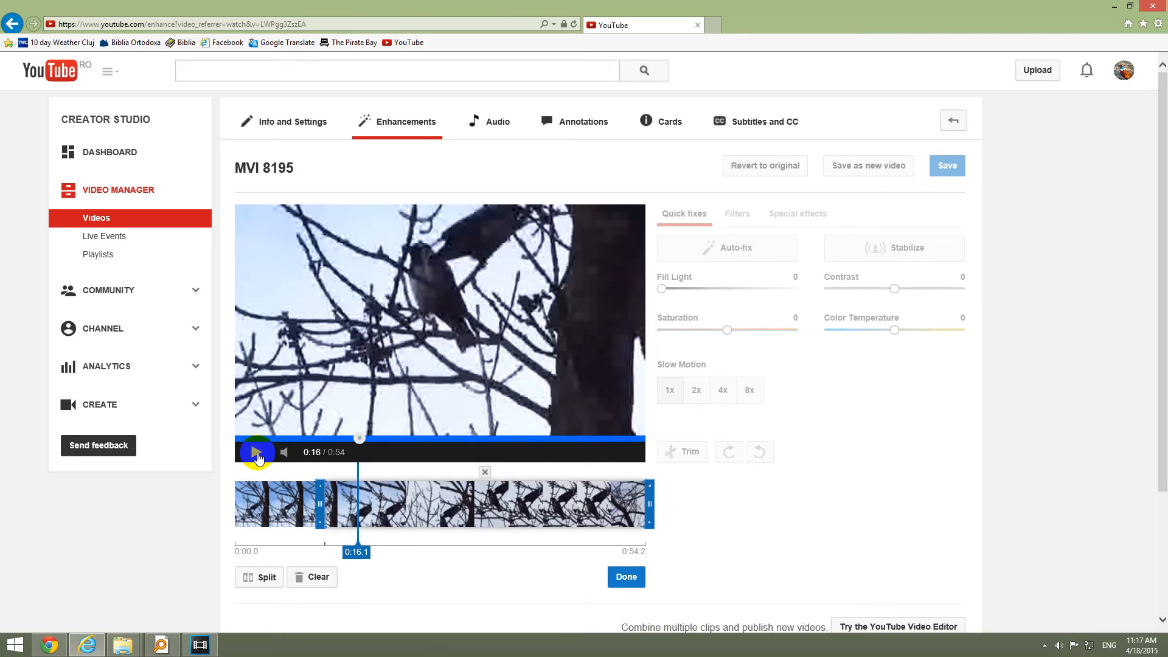
left_click(257, 451)
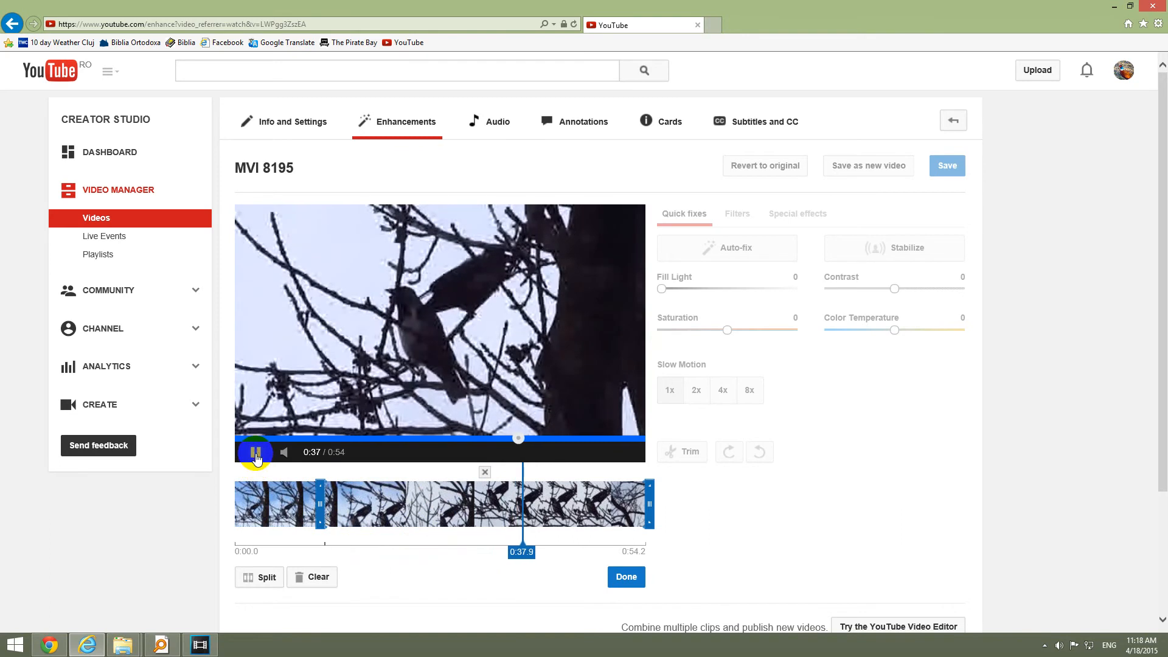
left_click(255, 452)
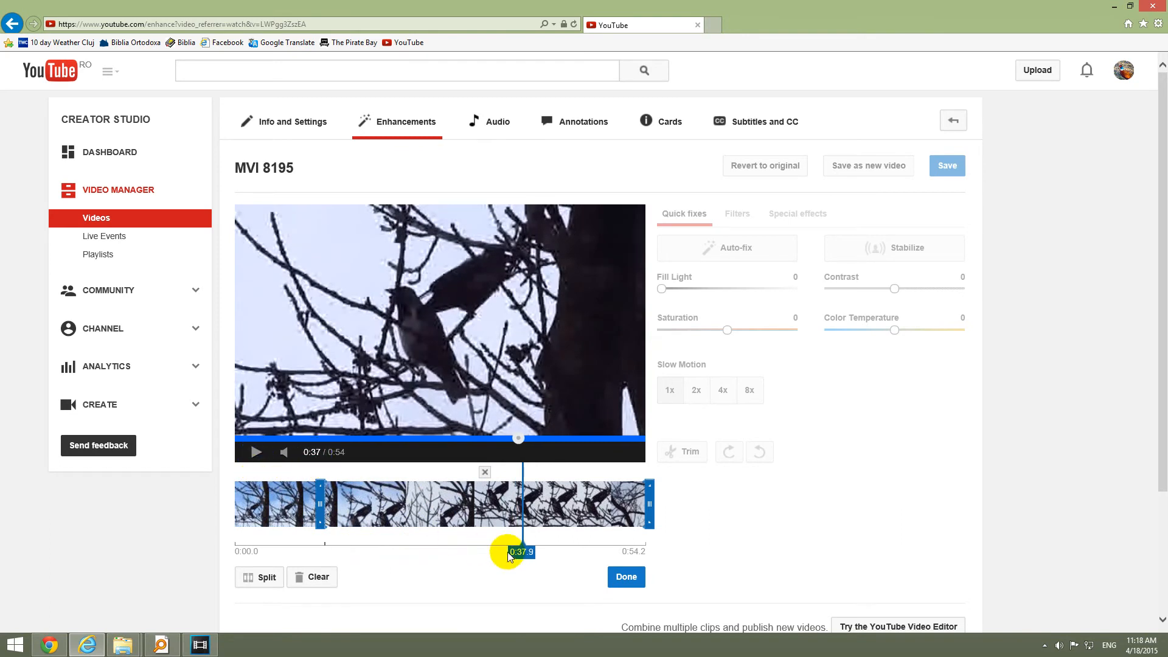
mouse_move(266, 577)
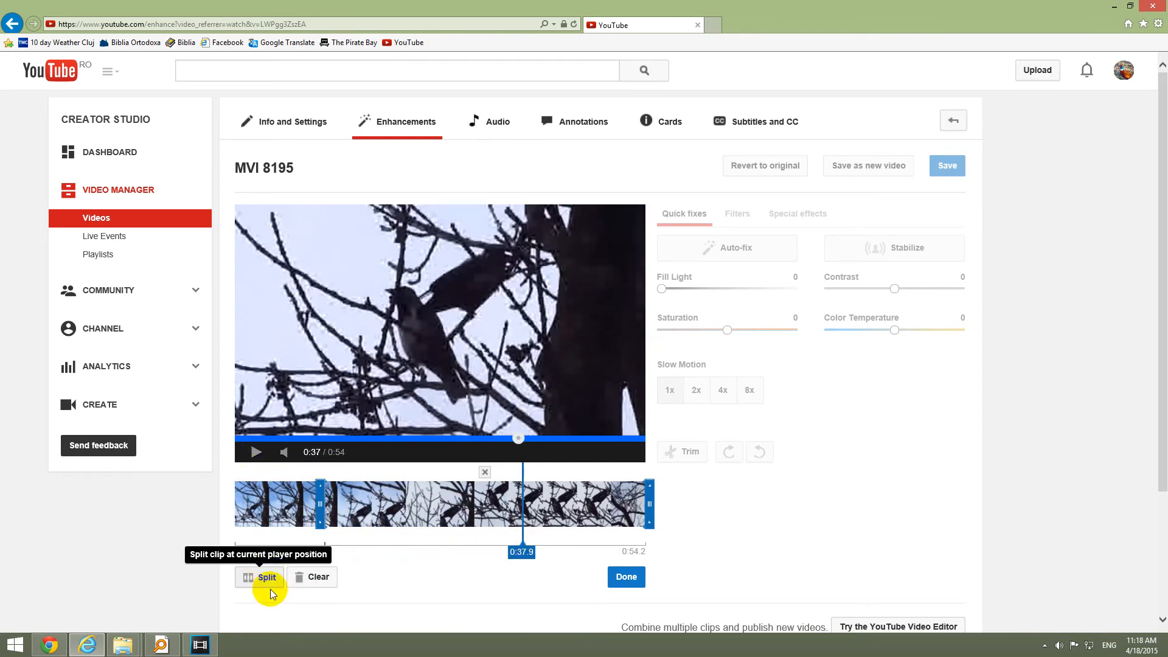
left_click(266, 576)
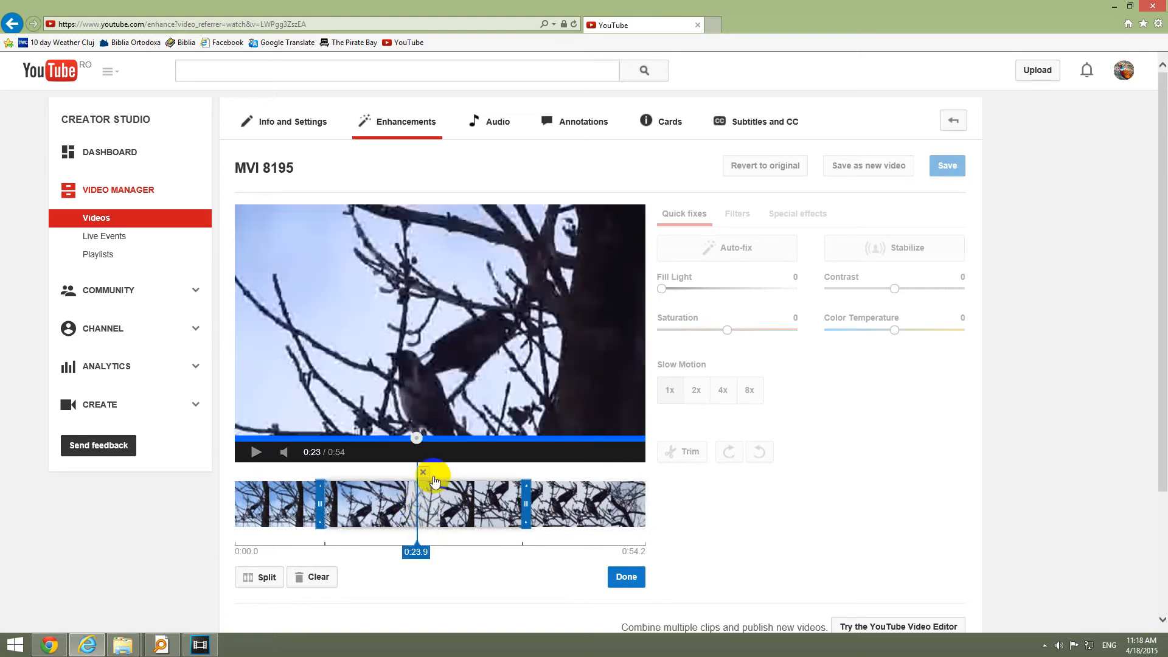
mouse_move(422, 473)
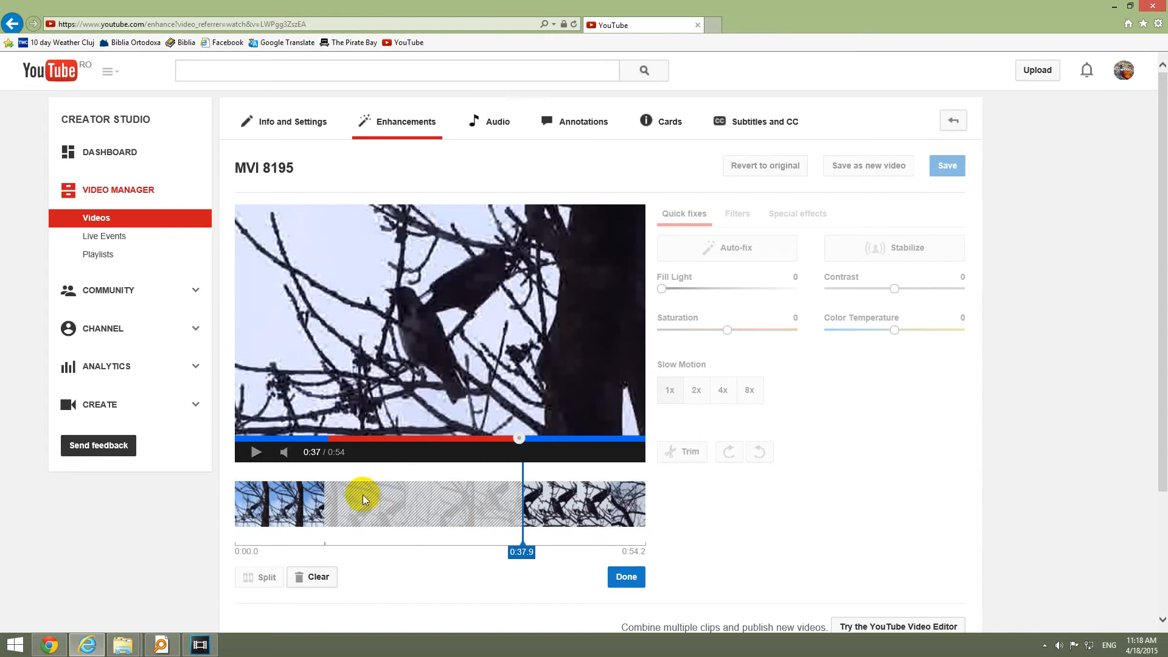
mouse_move(479, 537)
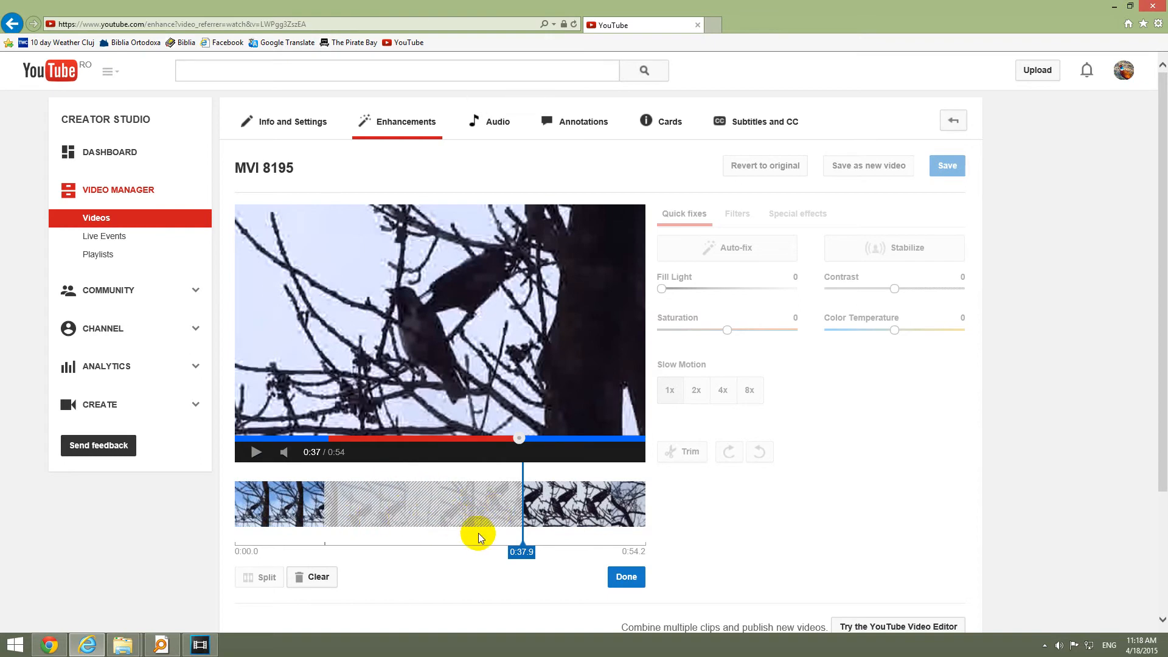
mouse_move(346, 442)
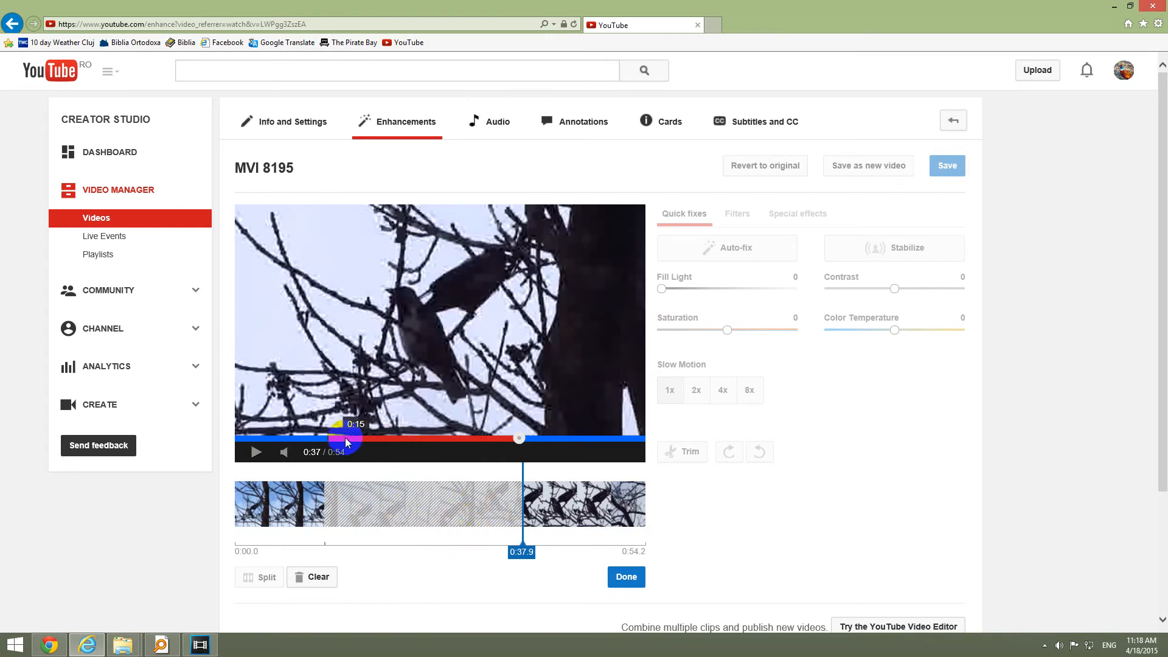
mouse_move(540, 546)
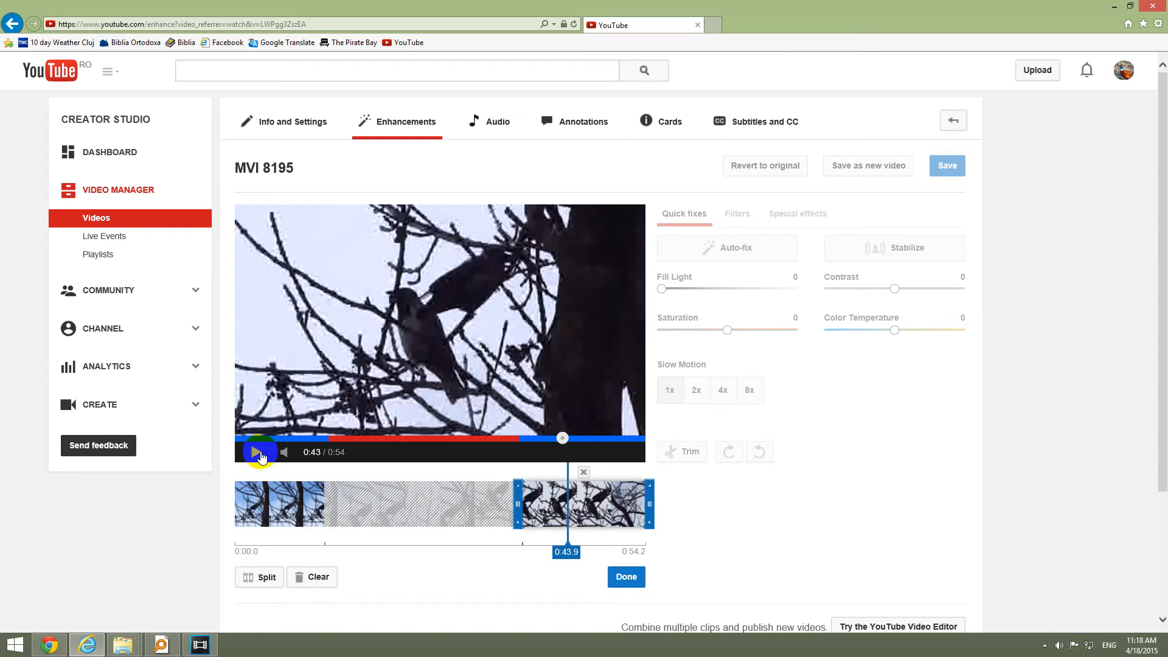
- Preview the later kept section and pause at about 0:47.4
left_click(256, 451)
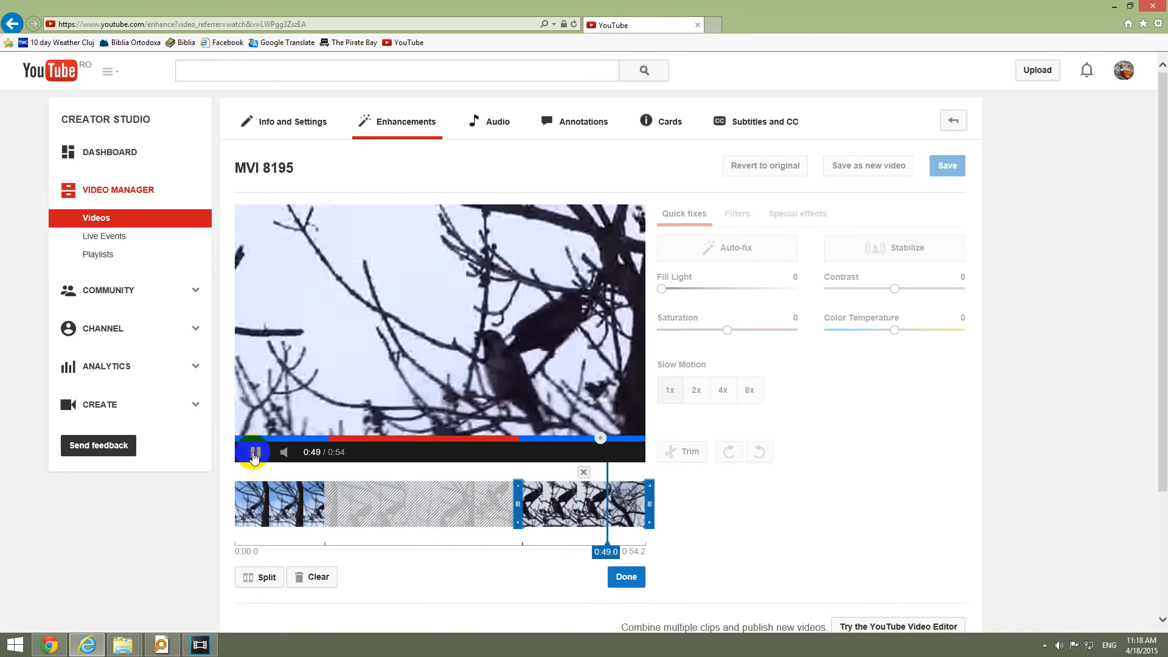
left_click(255, 451)
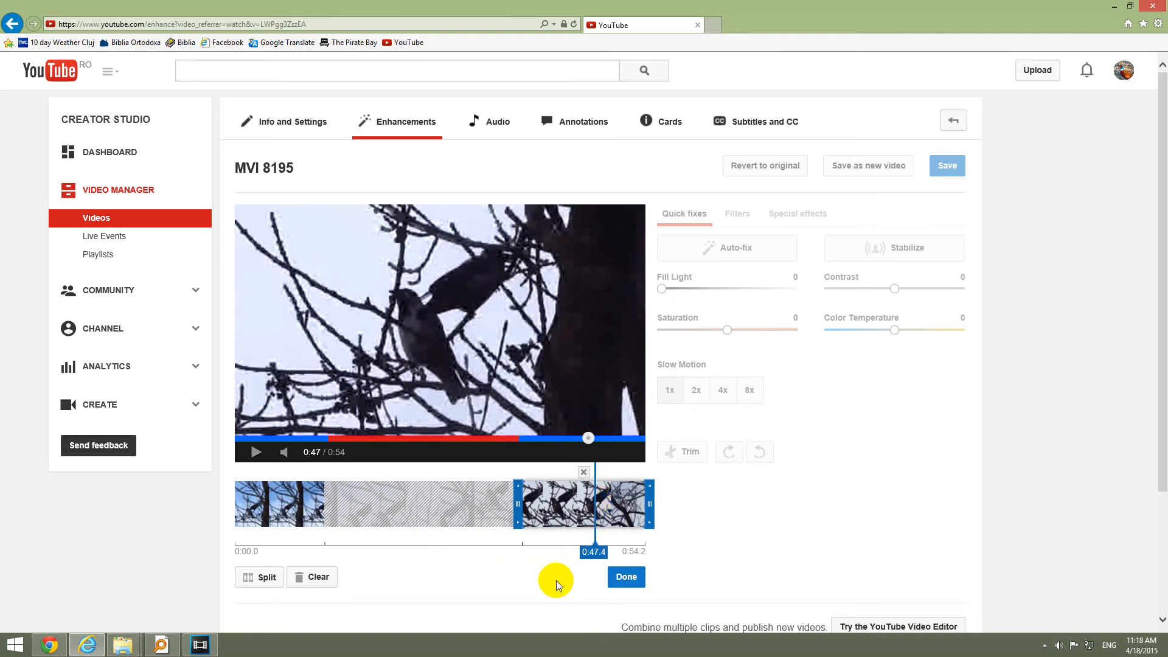
mouse_move(265, 577)
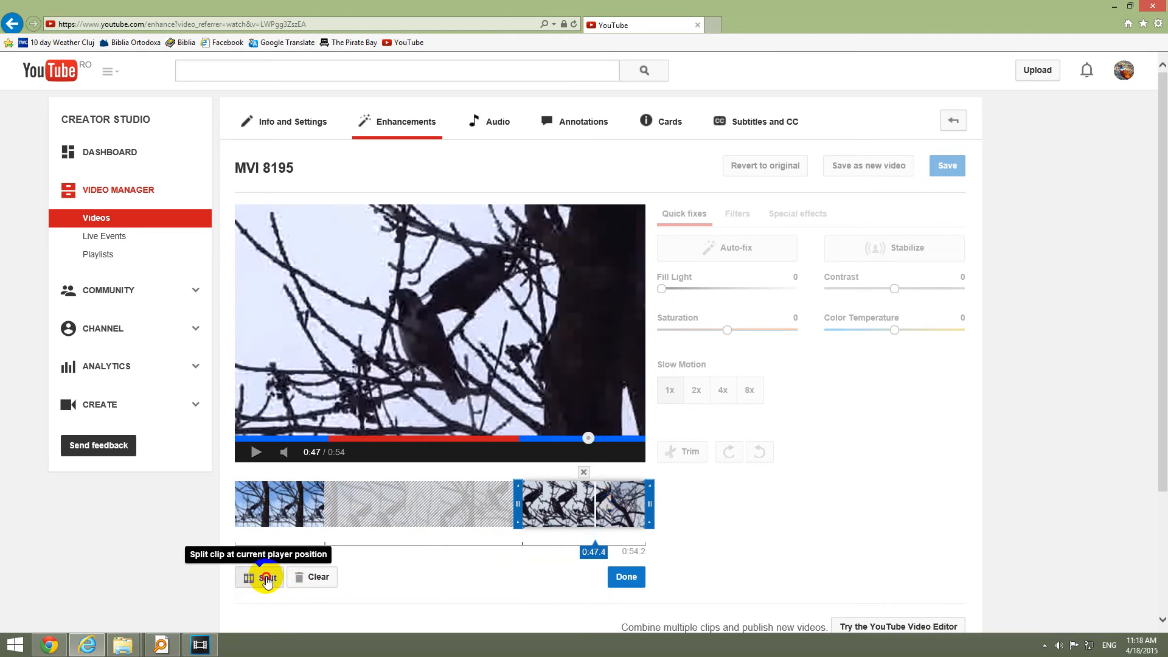
- Split the clip at 0:47.4 and delete the final piece after it
left_click(266, 577)
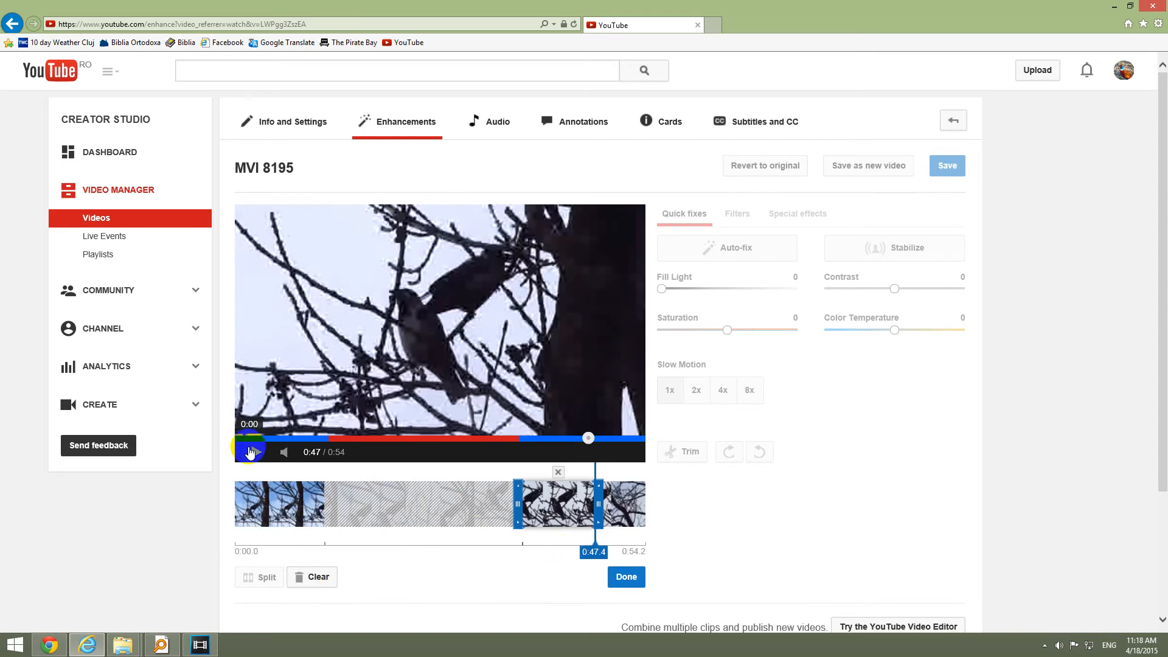
left_click(256, 451)
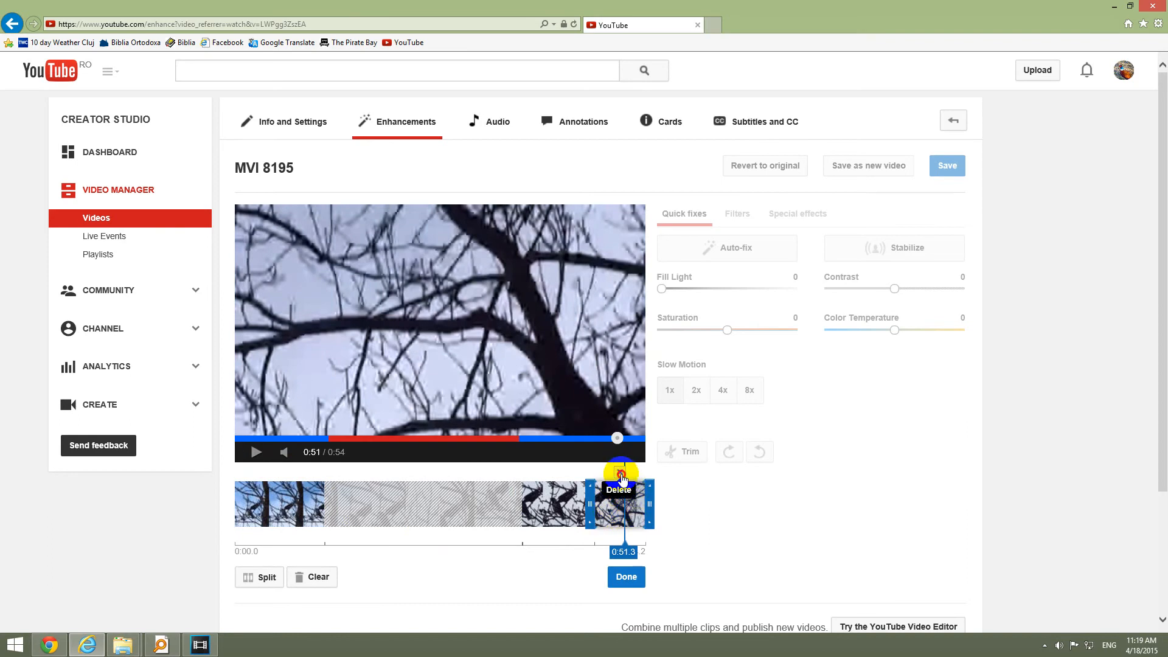
left_click(619, 476)
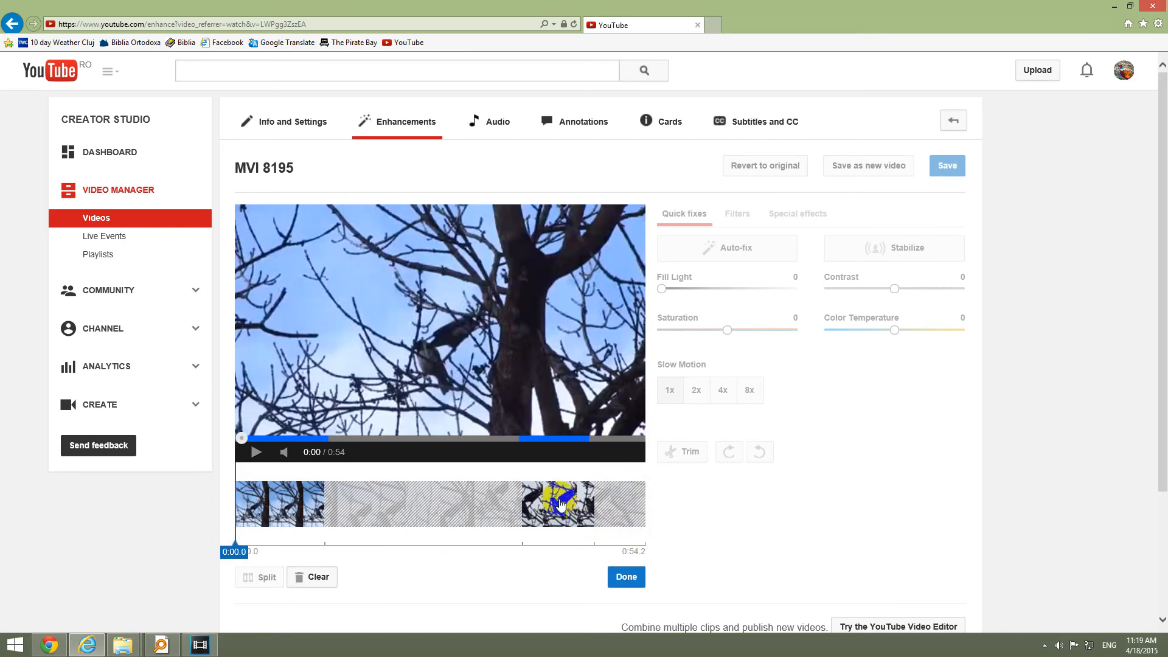
mouse_move(354, 452)
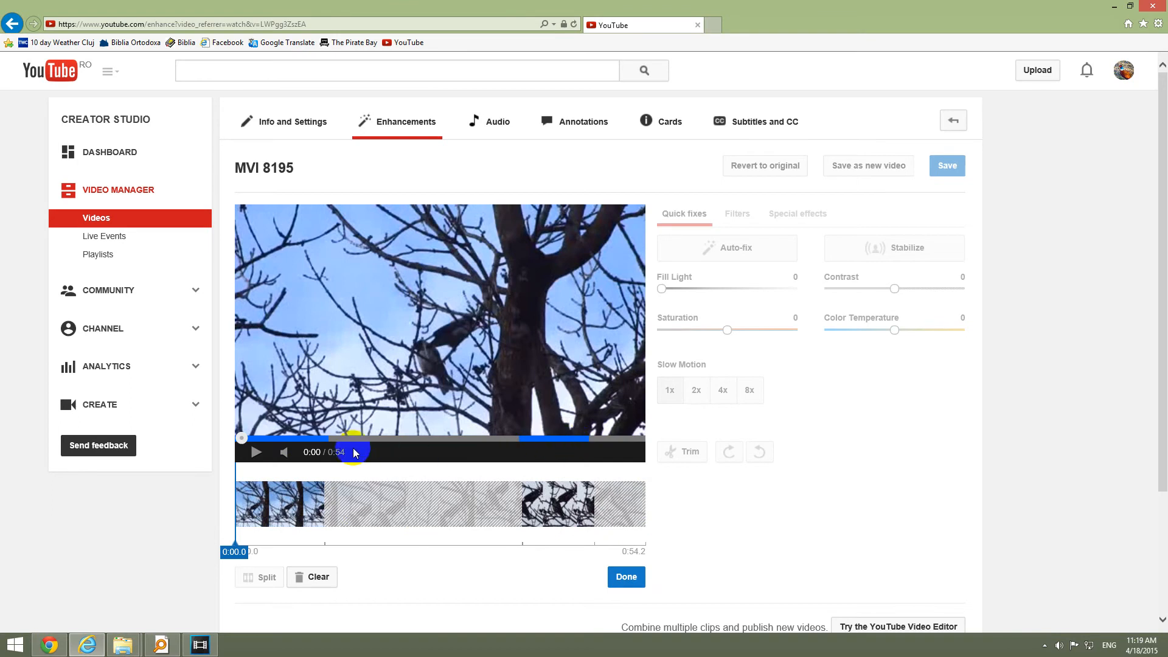
mouse_move(460, 572)
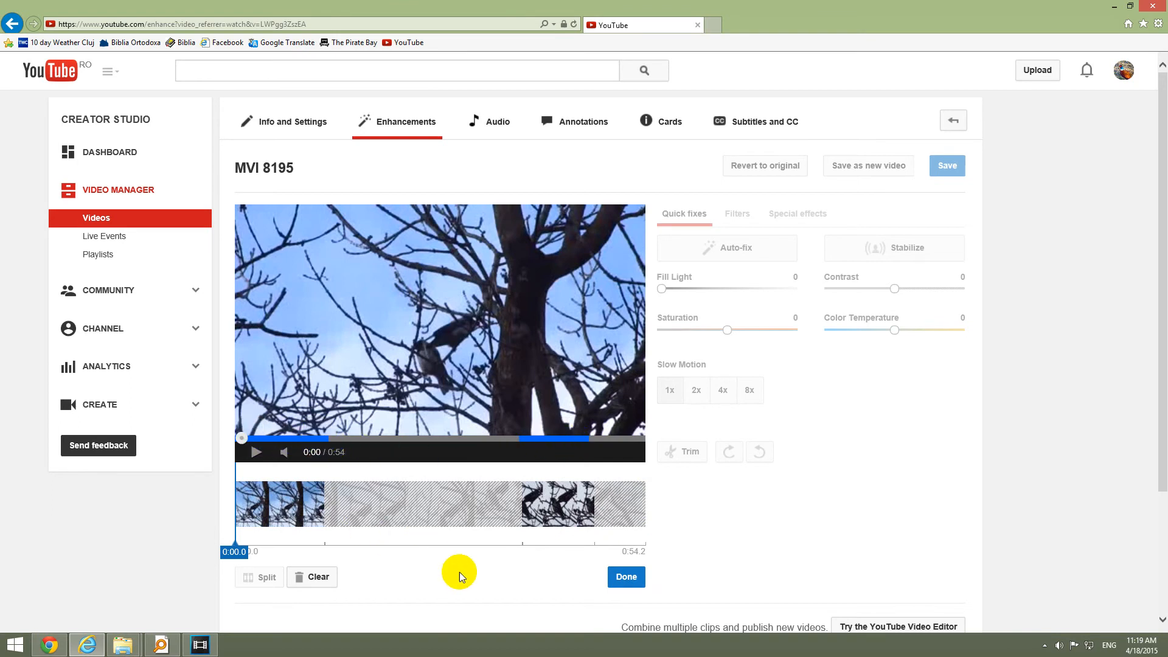
mouse_move(626, 576)
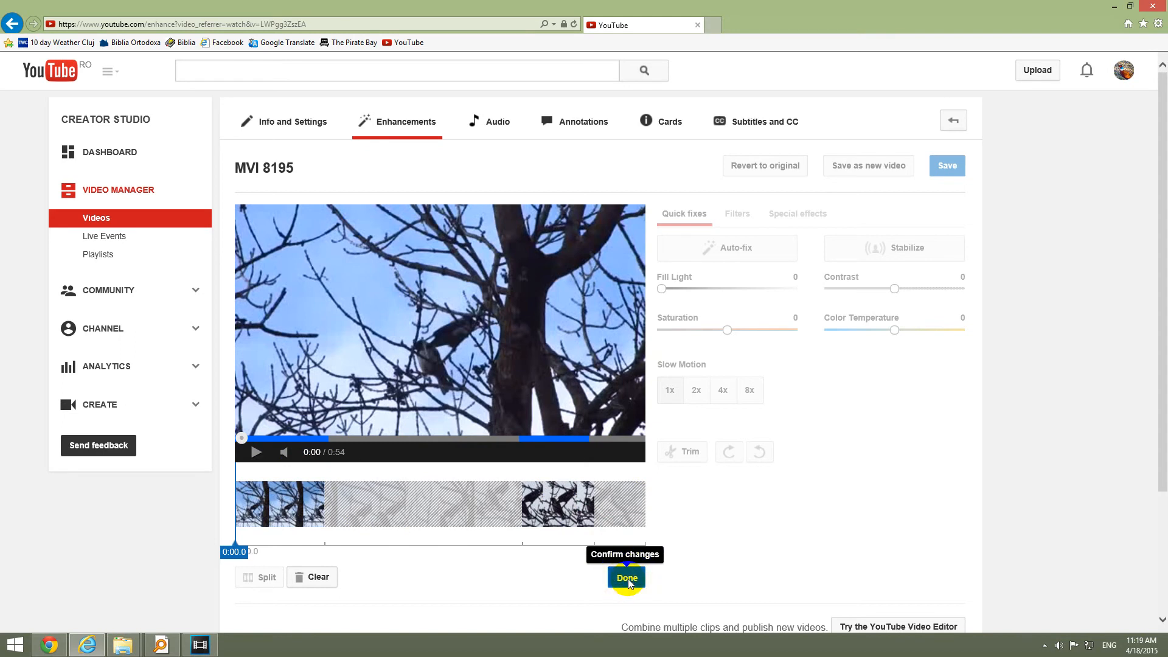
- Confirm the trim with Done and preview the shortened 0:21 video
left_click(626, 578)
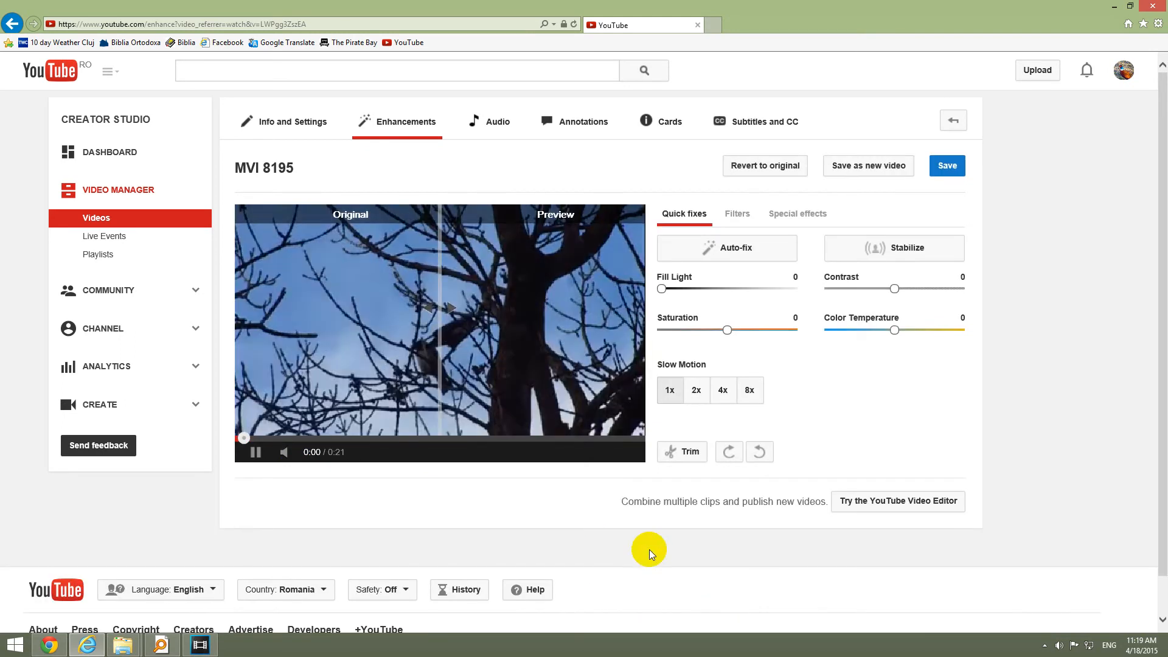
left_click(477, 437)
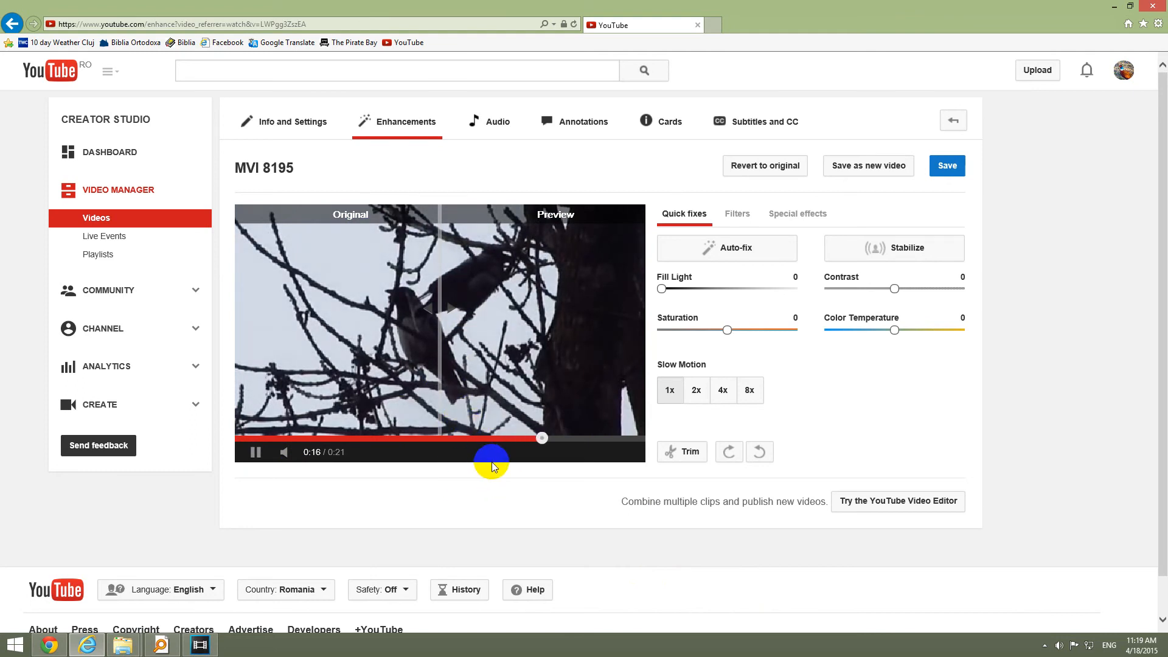
mouse_move(628, 519)
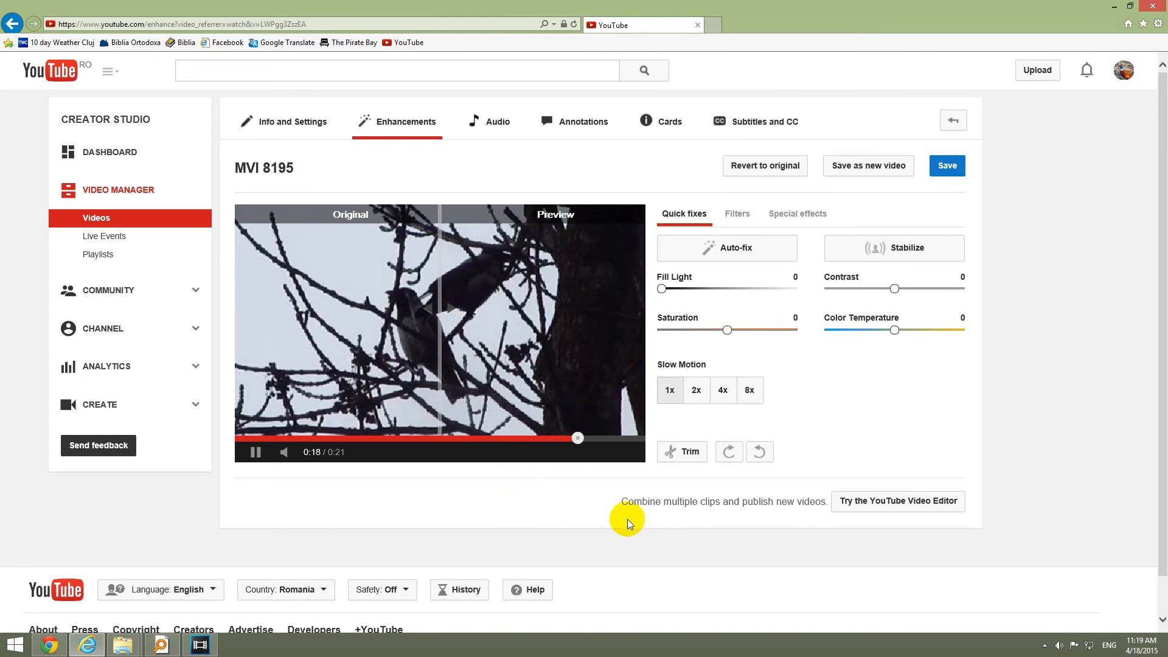
mouse_move(881, 501)
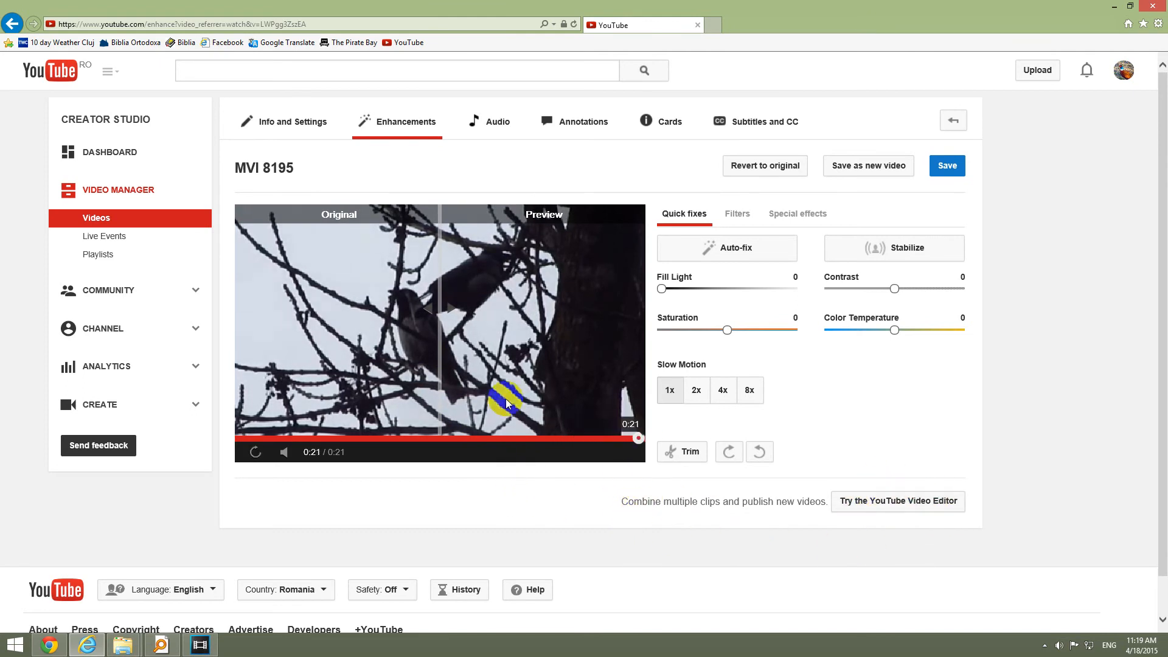
- Set fill light +3, saturation +2 and contrast +1, then replay the preview
left_click(255, 452)
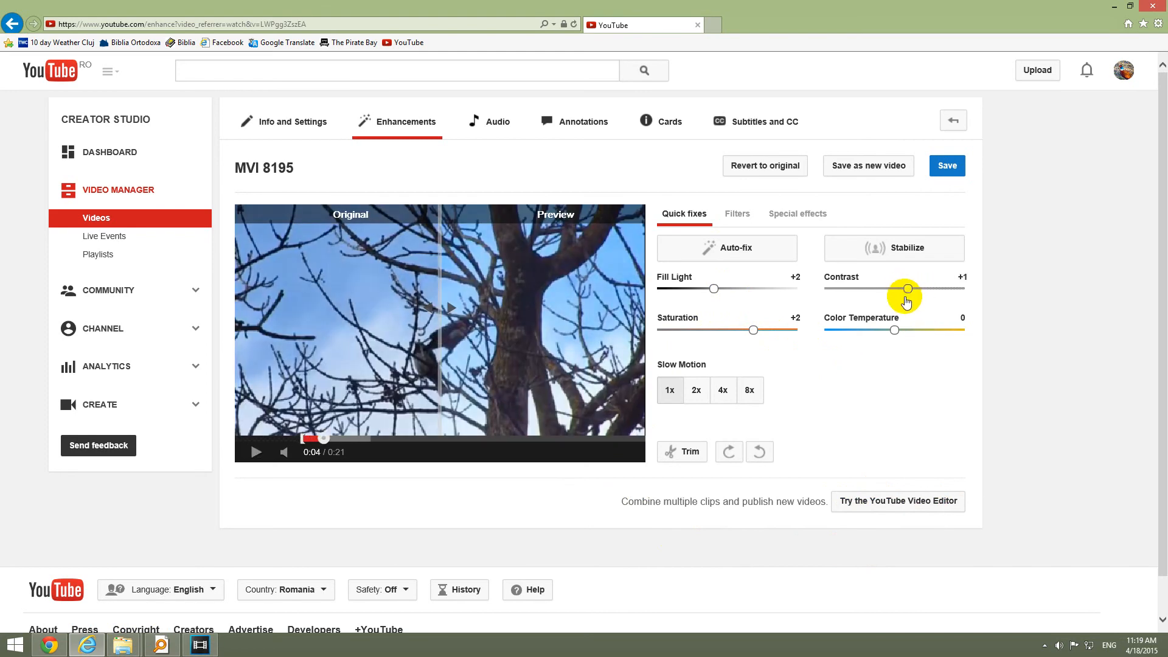
left_click(256, 452)
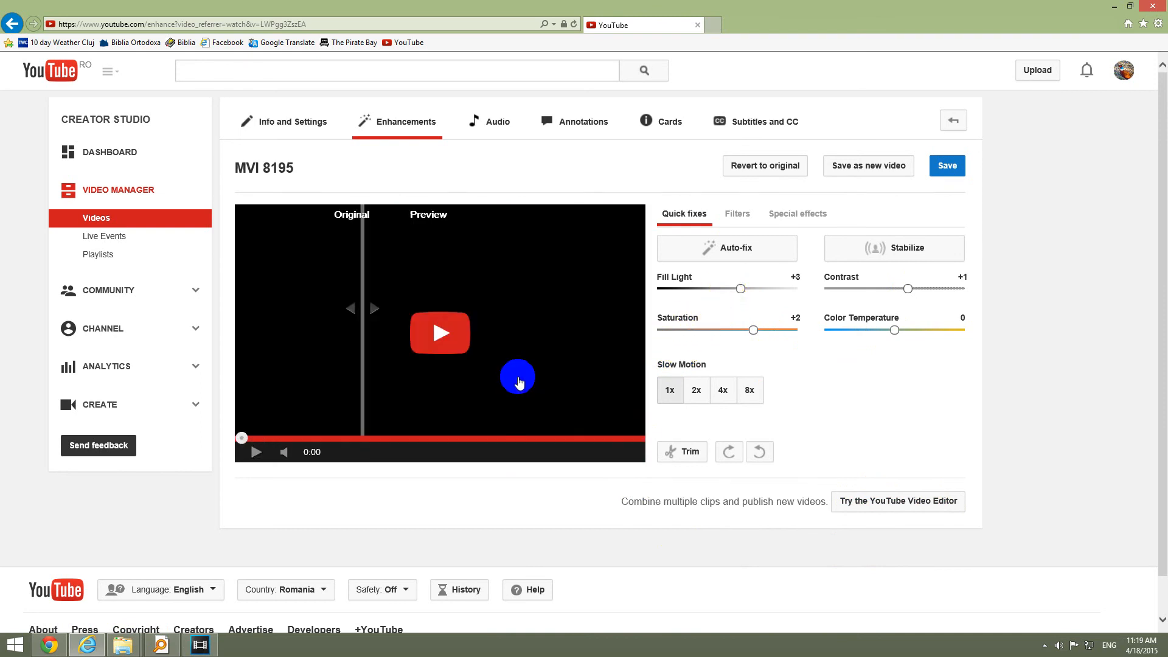
left_click(440, 333)
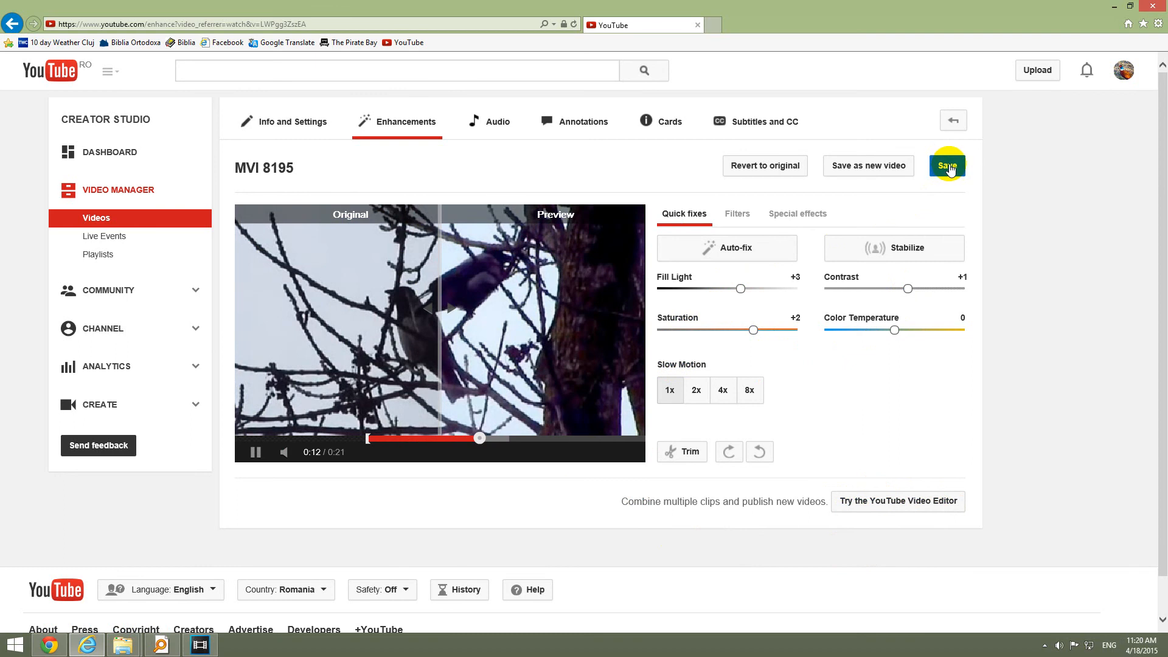
mouse_move(868, 166)
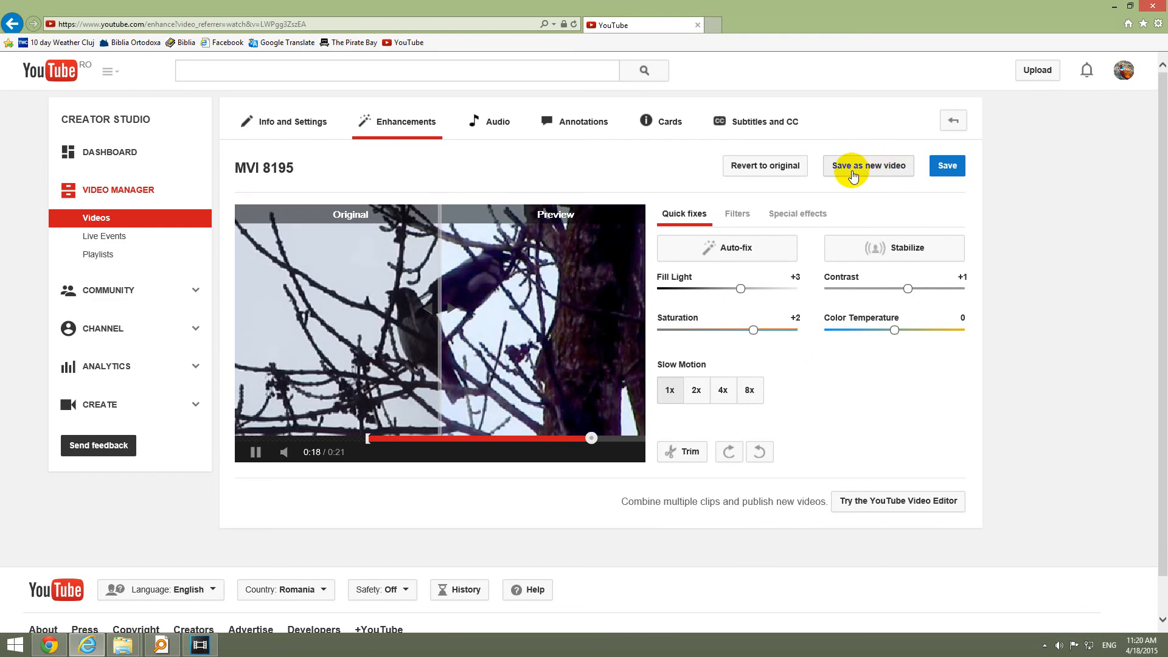
mouse_move(764, 165)
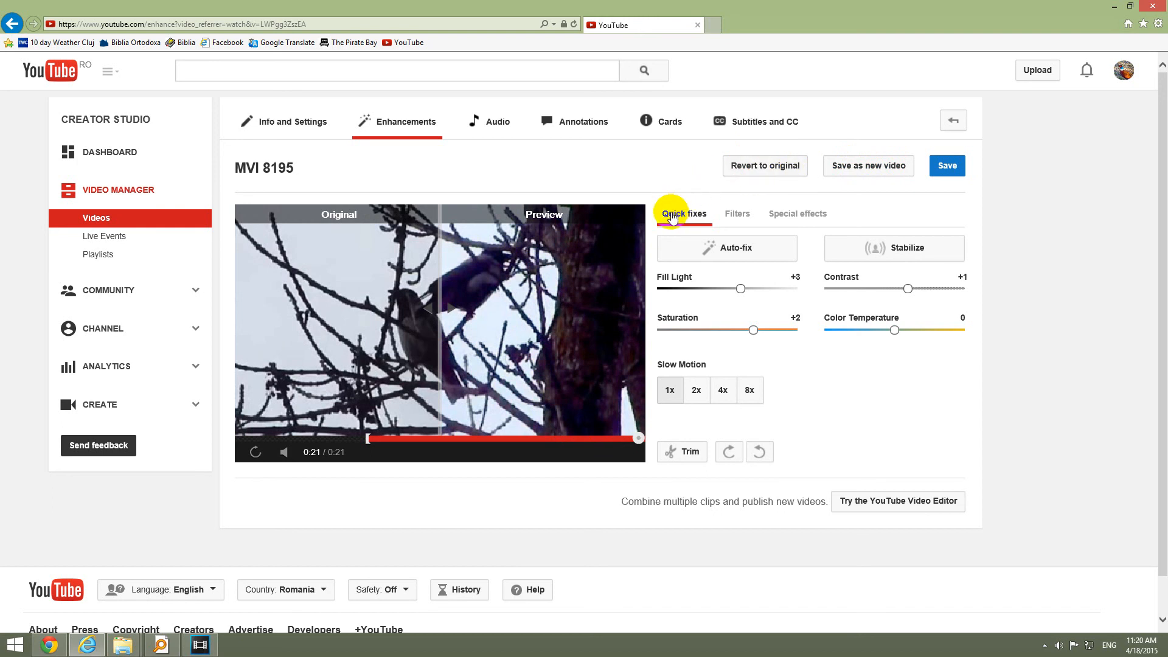
mouse_move(351, 310)
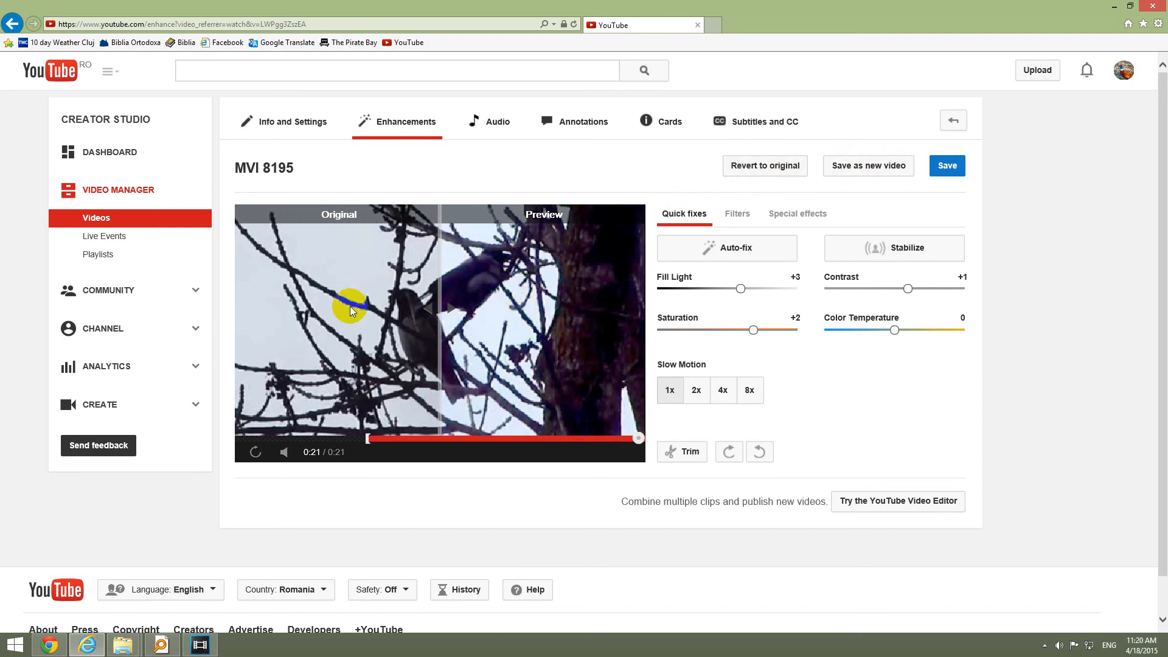
mouse_move(808, 237)
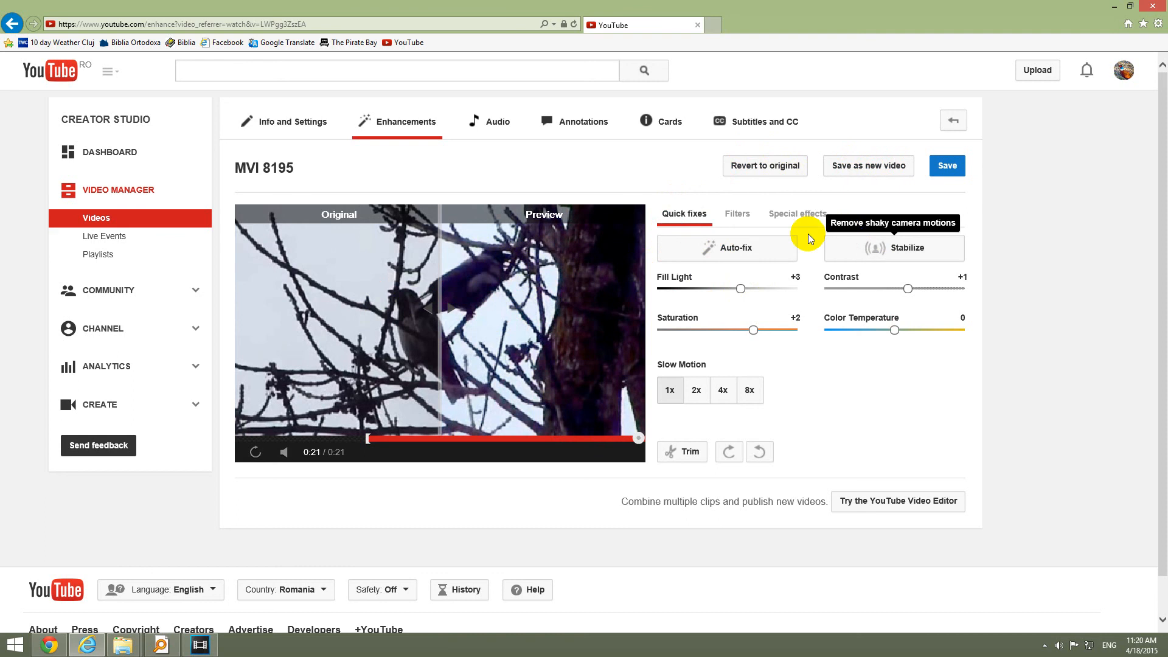
mouse_move(284, 451)
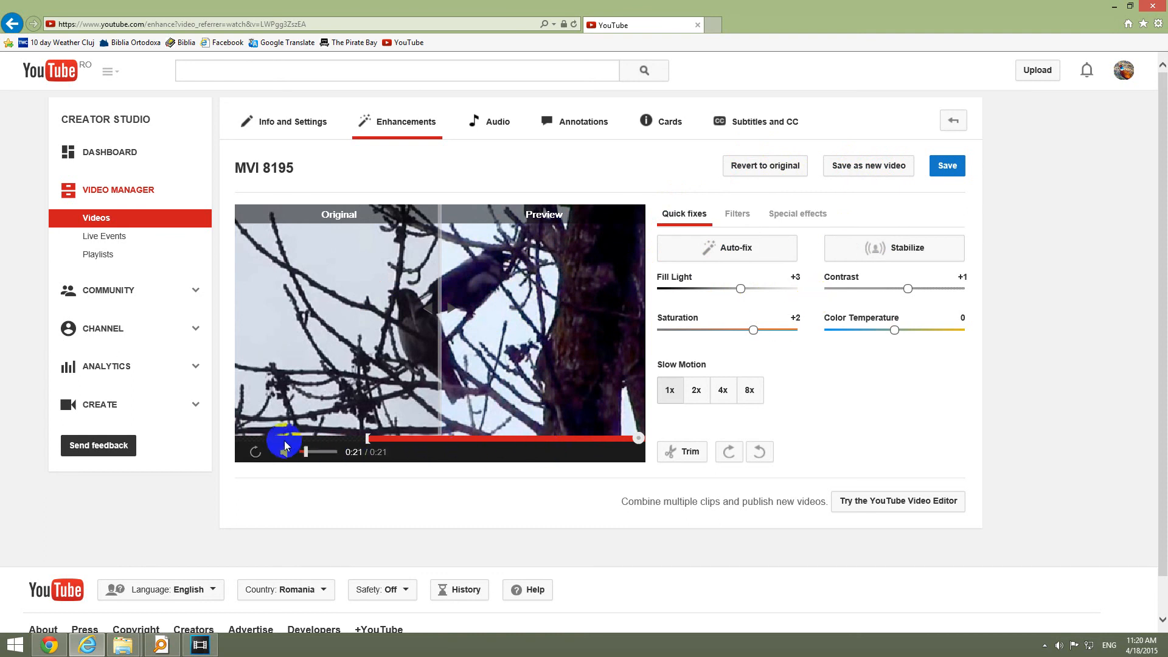
mouse_move(670, 452)
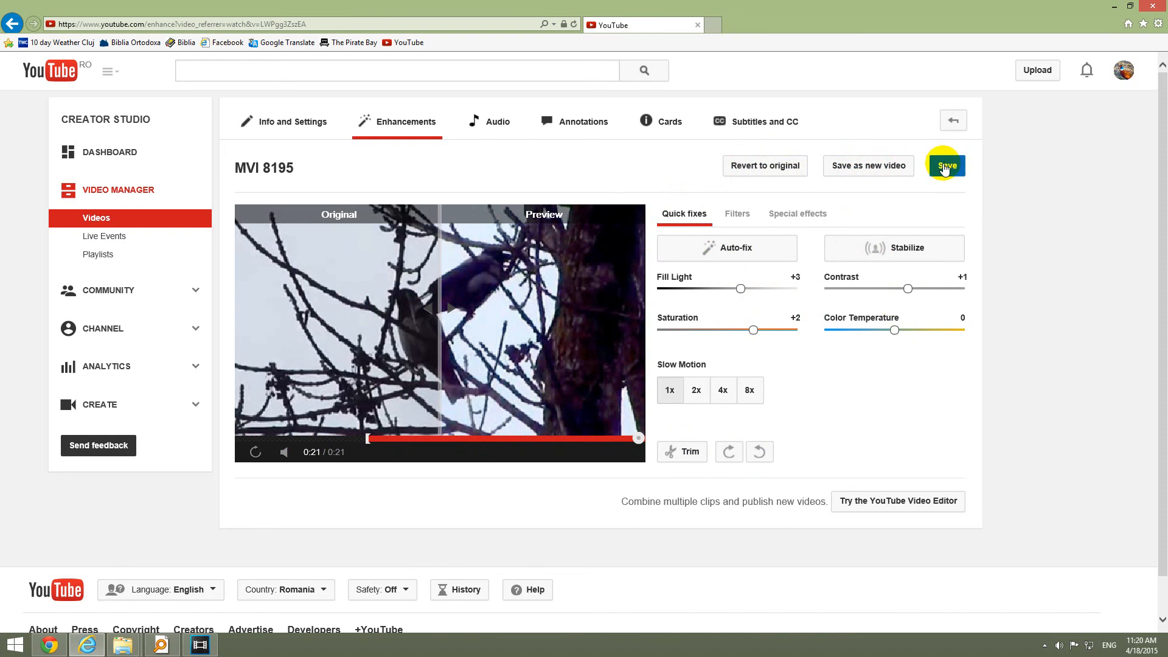
- Save the edits and confirm in the 'This might take a while' dialog
left_click(946, 165)
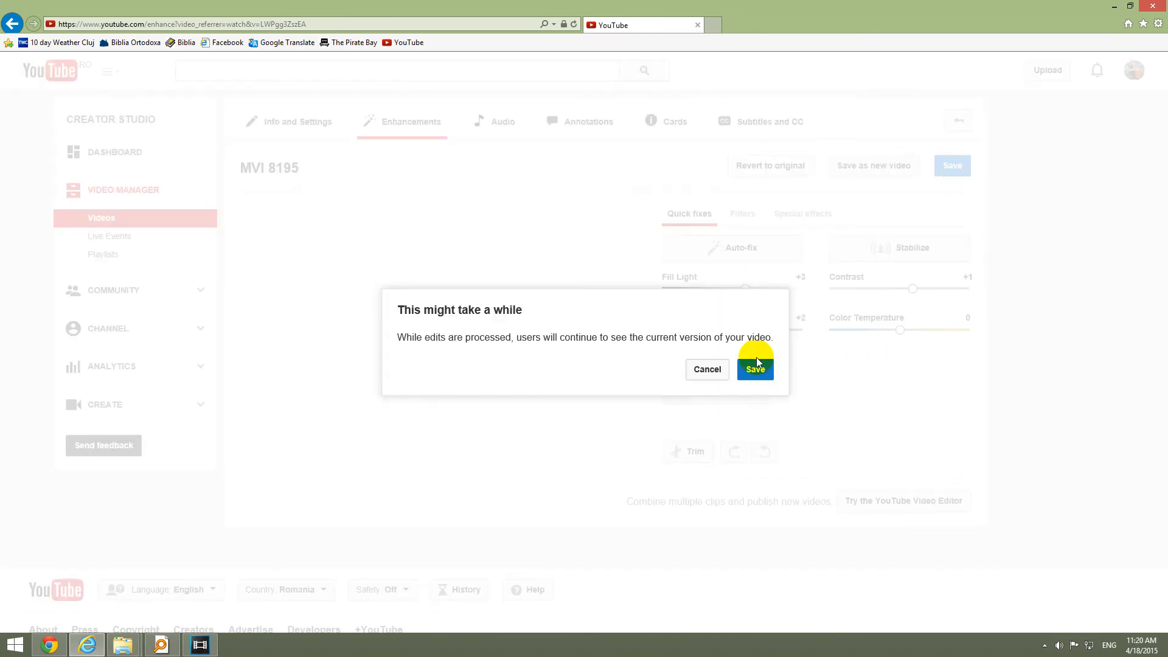
left_click(754, 369)
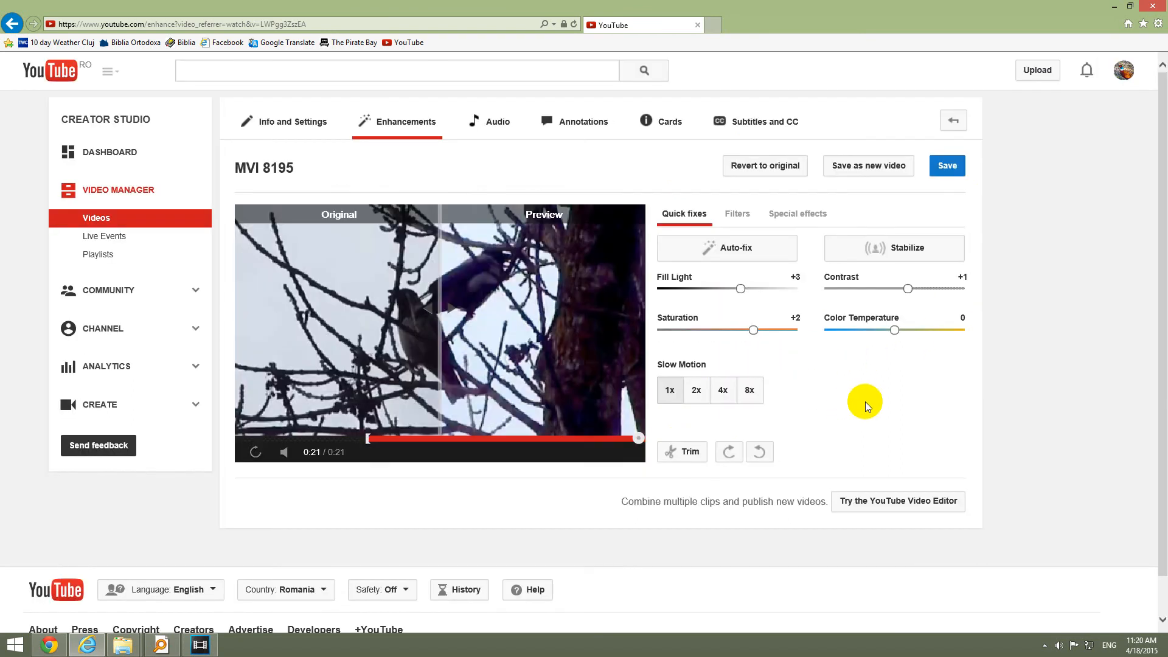